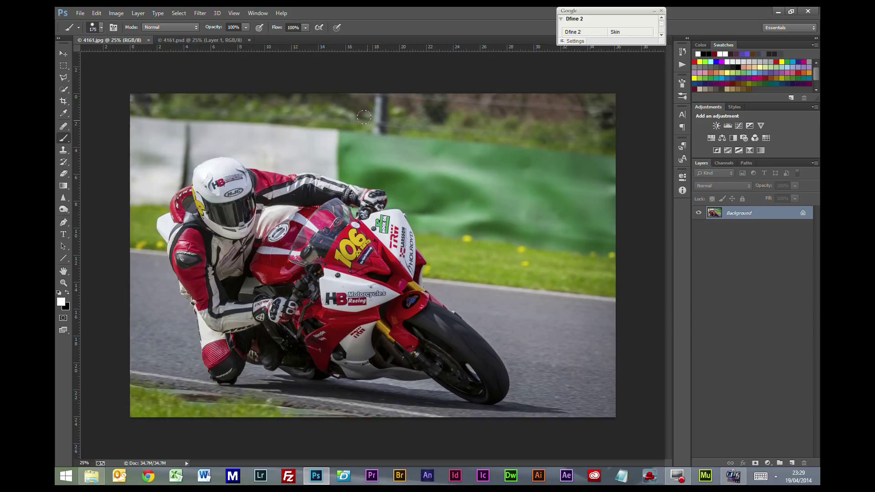
mouse_move(391, 106)
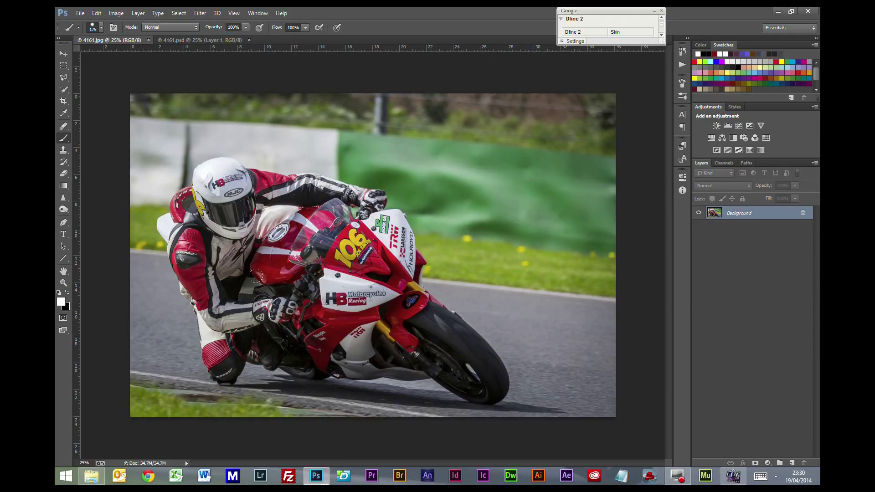
mouse_move(126, 254)
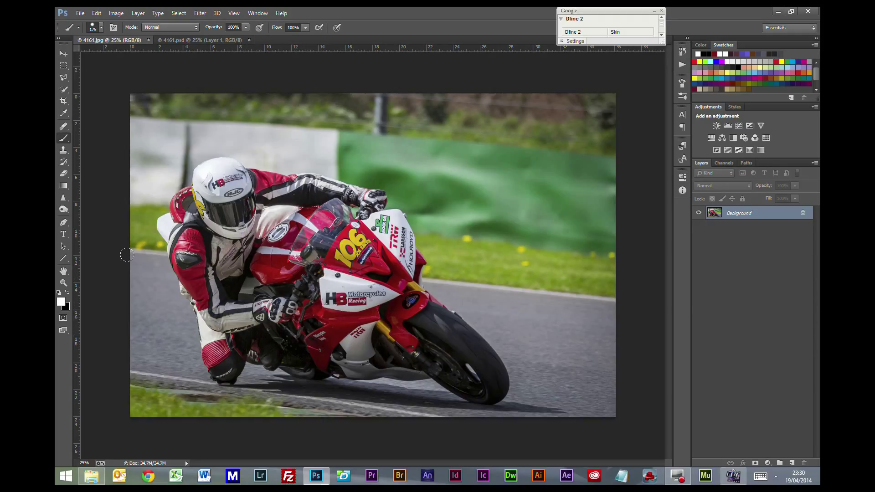
mouse_move(187, 268)
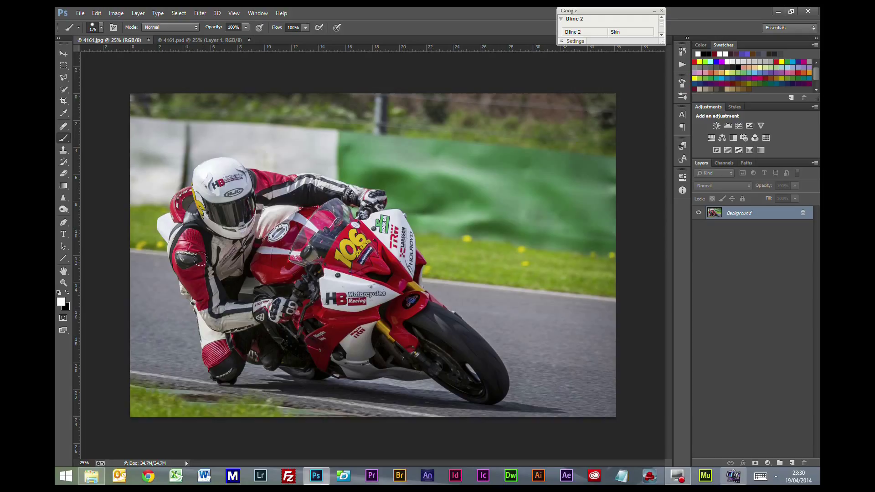
mouse_move(352, 265)
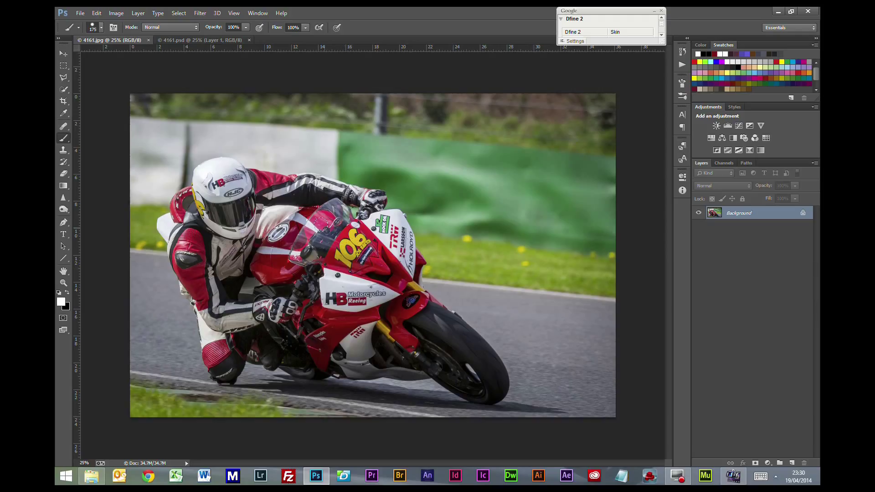
mouse_move(616, 202)
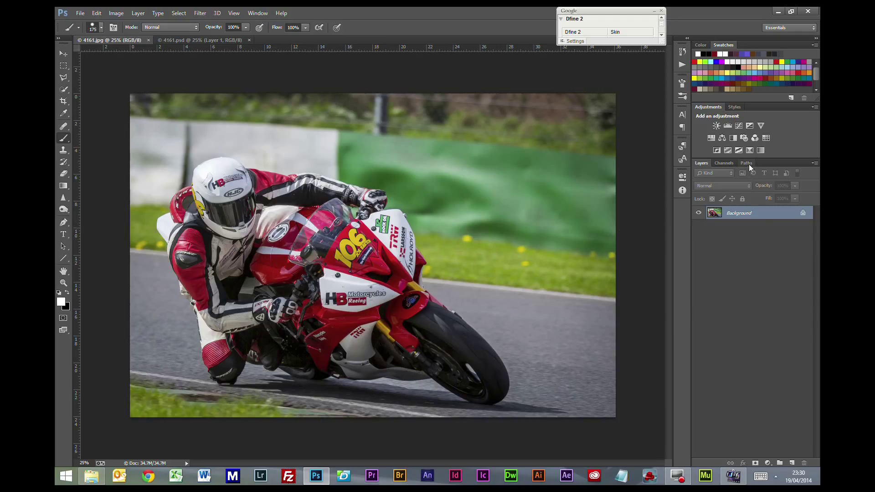
Copy the bike selection from the Work Path to Layer 1, hide it, reload its outline and target the Background
click(747, 163)
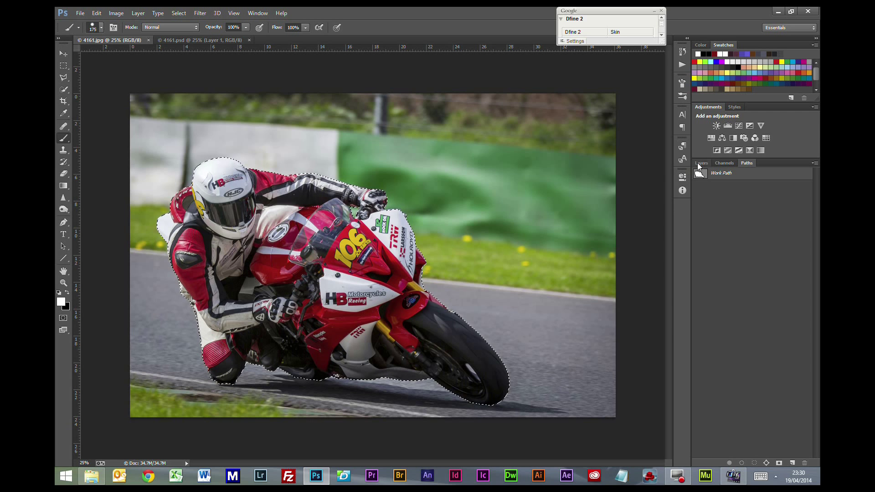
click(701, 162)
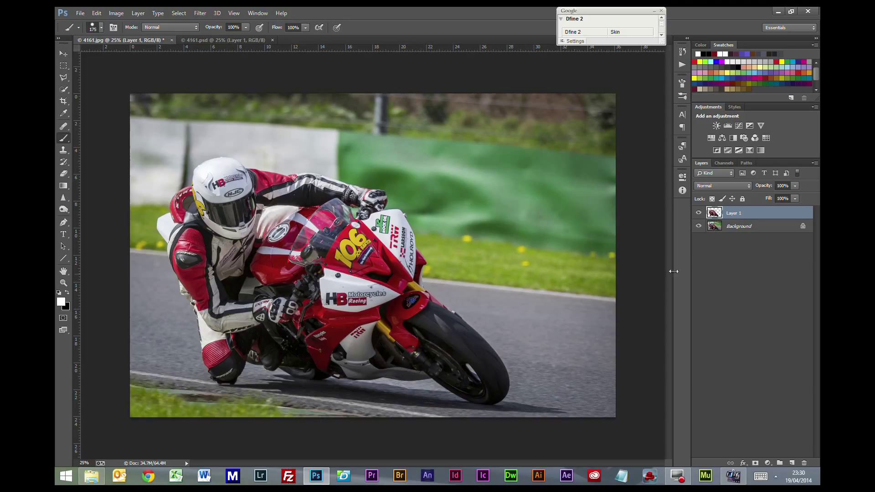
click(698, 213)
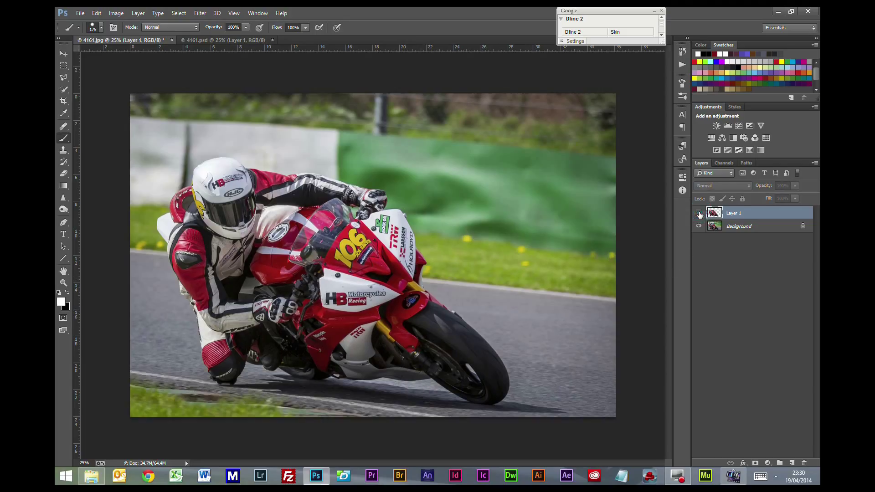
click(698, 212)
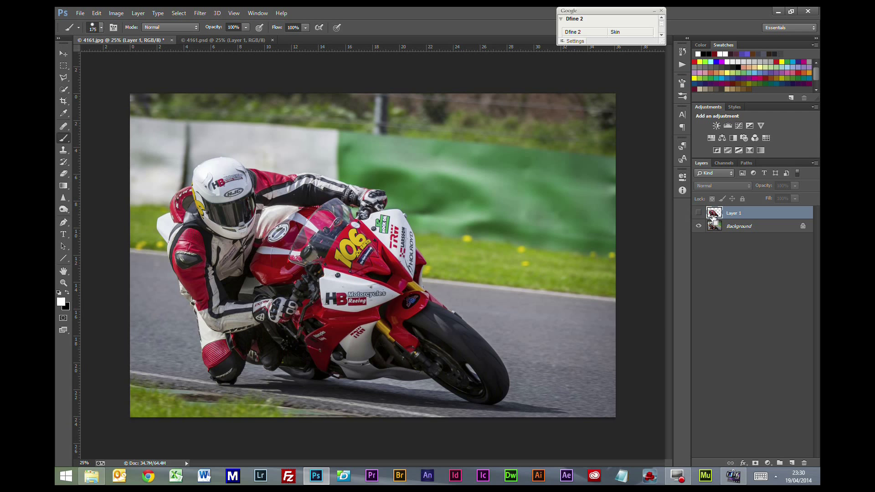
click(714, 212)
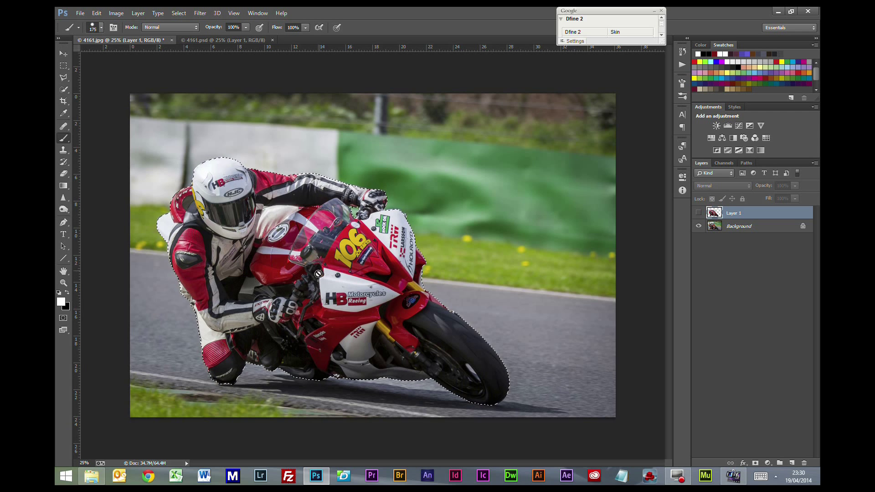
click(739, 226)
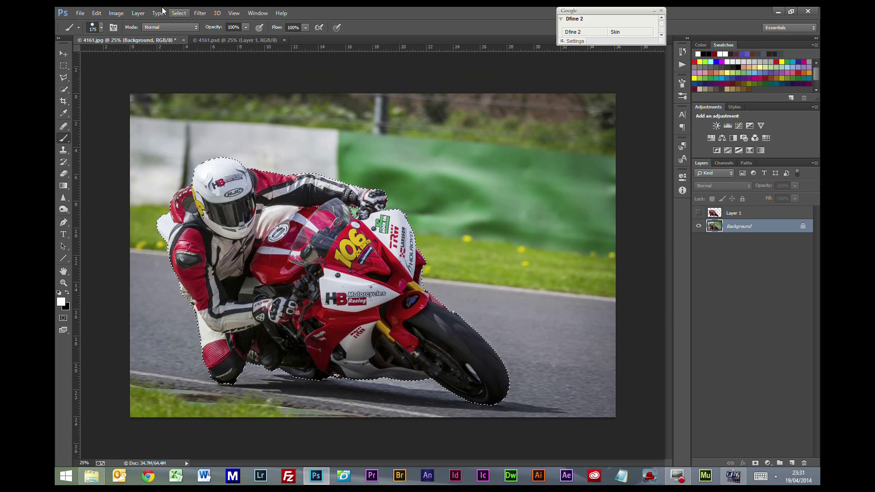
Content-Aware fill the bike's outline on the background via Edit > Fill, then deselect
click(96, 13)
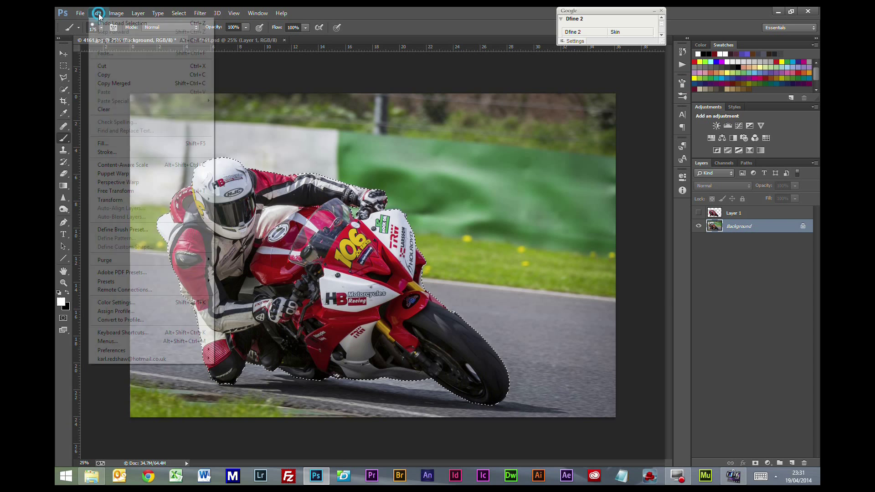
mouse_move(104, 74)
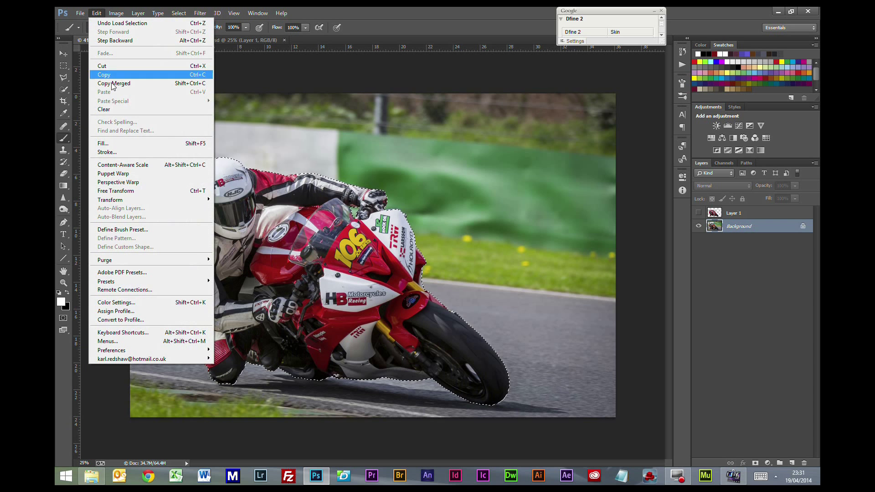
click(103, 143)
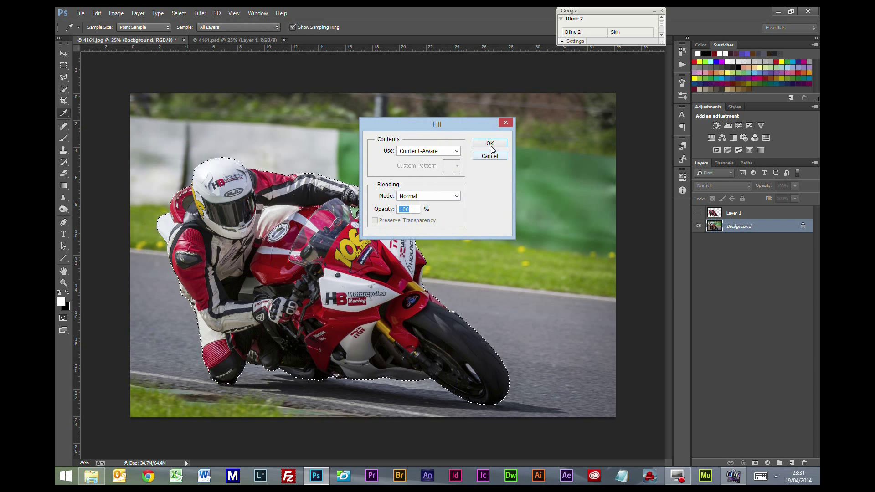
click(490, 143)
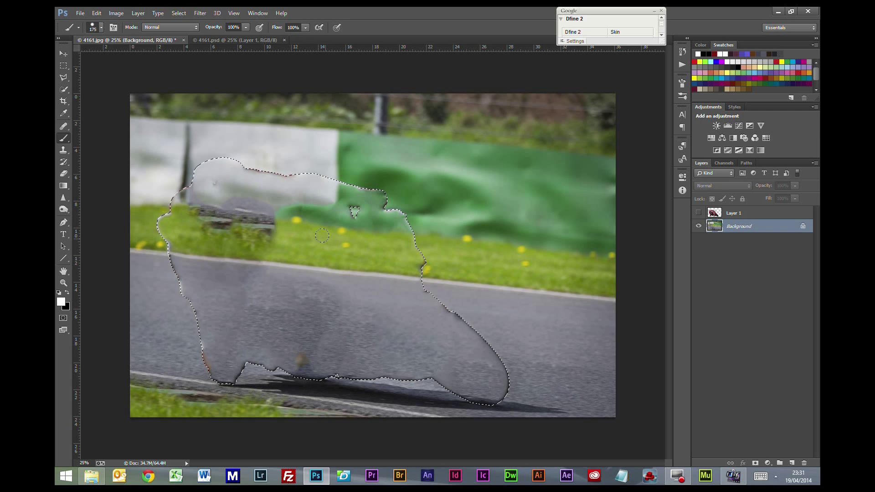
mouse_move(321, 291)
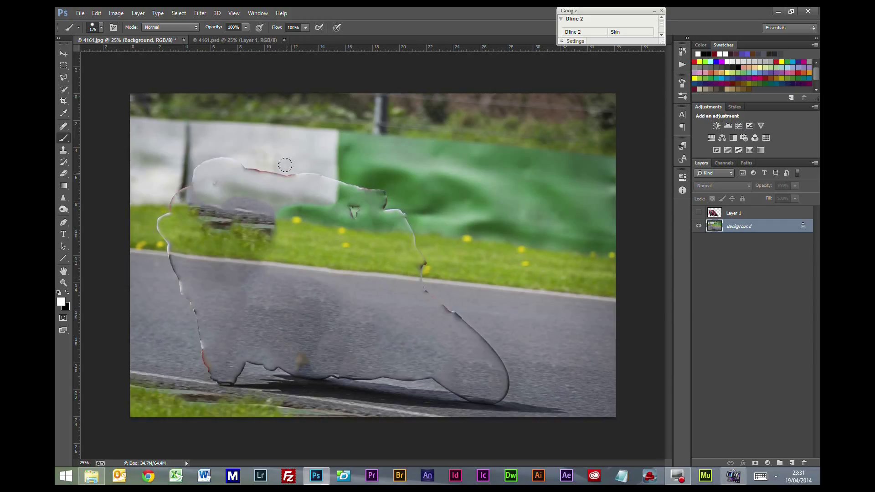
mouse_move(258, 166)
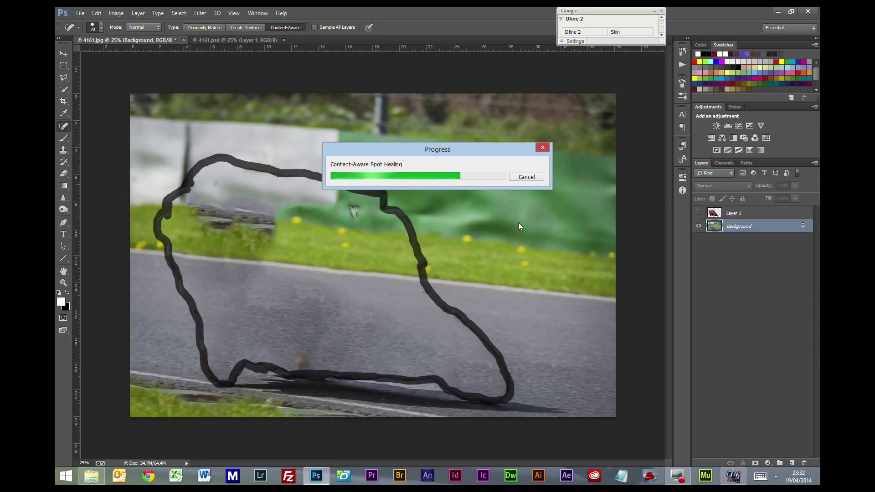
mouse_move(459, 236)
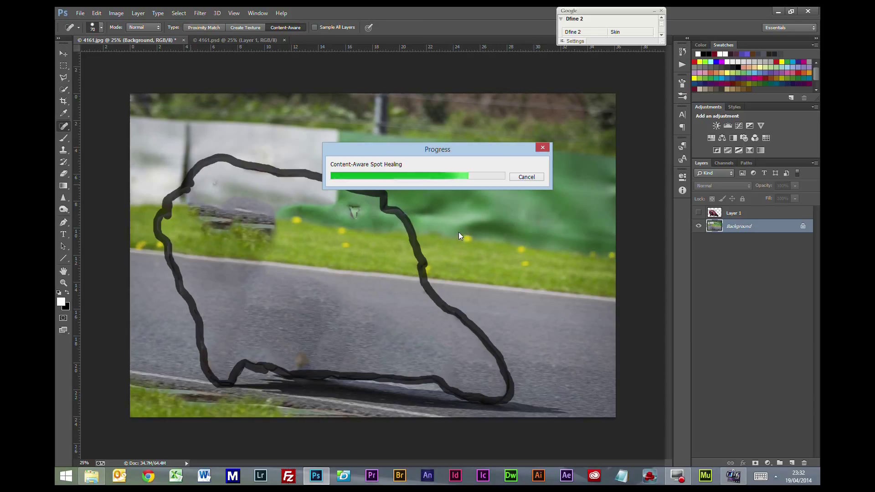
mouse_move(443, 221)
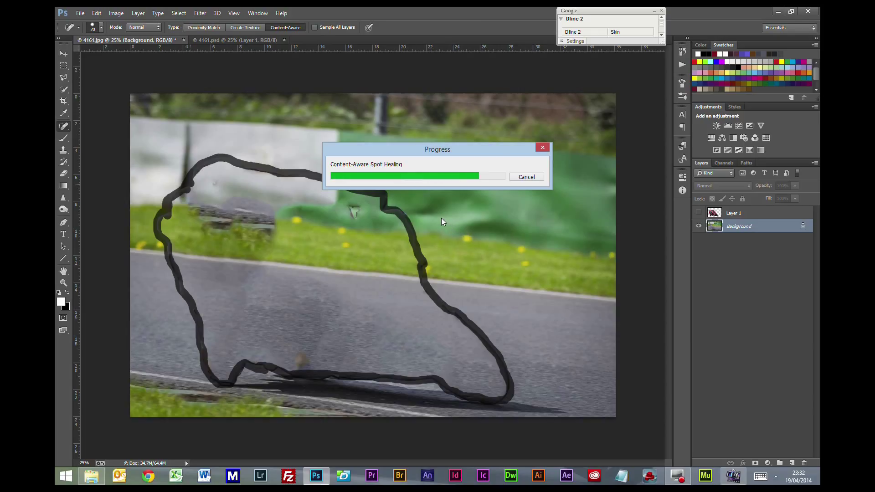
mouse_move(412, 237)
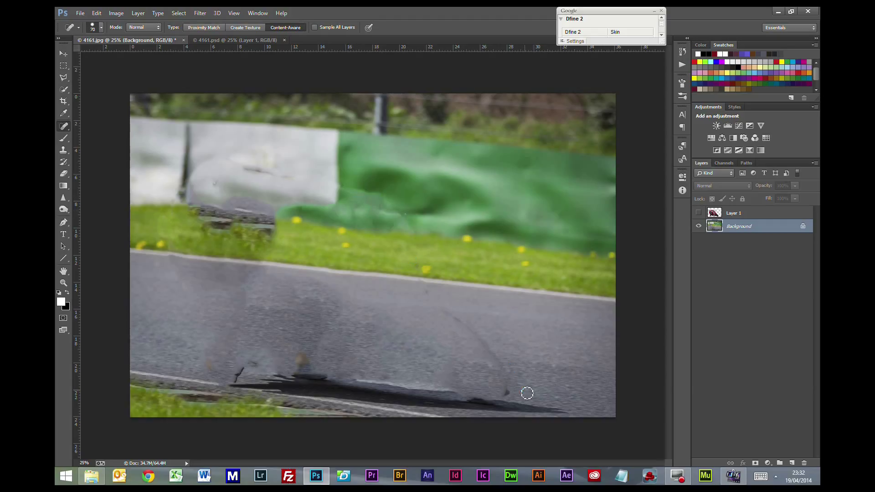
mouse_move(436, 298)
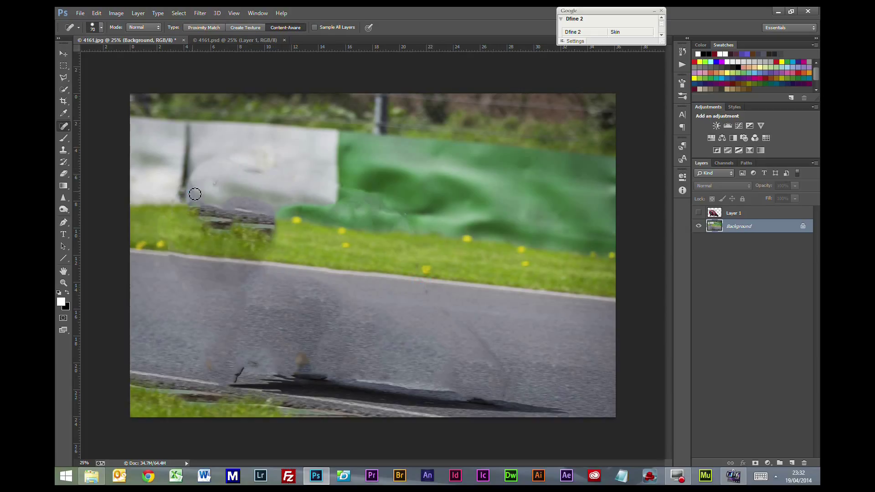
Patch the leftover blotch beside the barrier with clean grass using the Patch tool
click(64, 125)
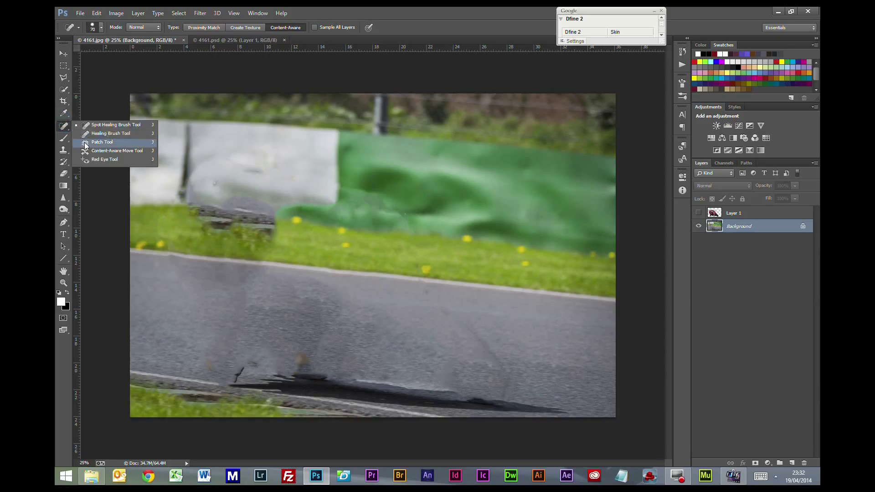
click(103, 143)
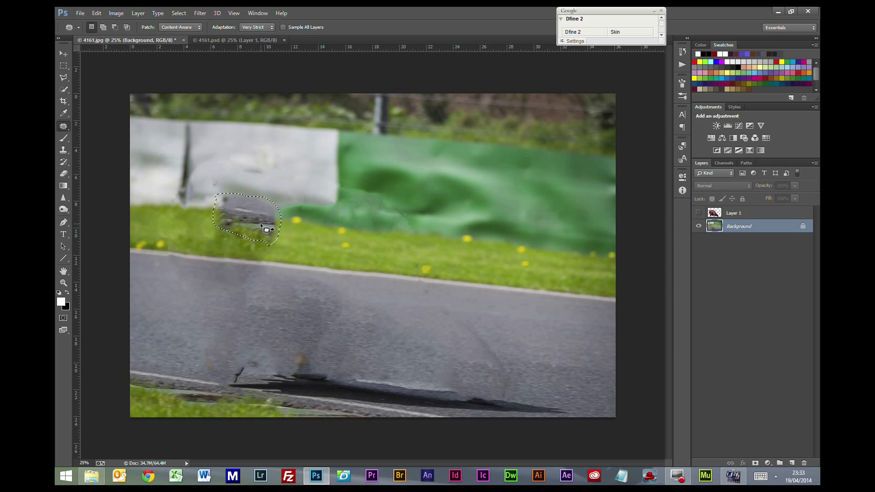
drag(245, 220, 278, 234)
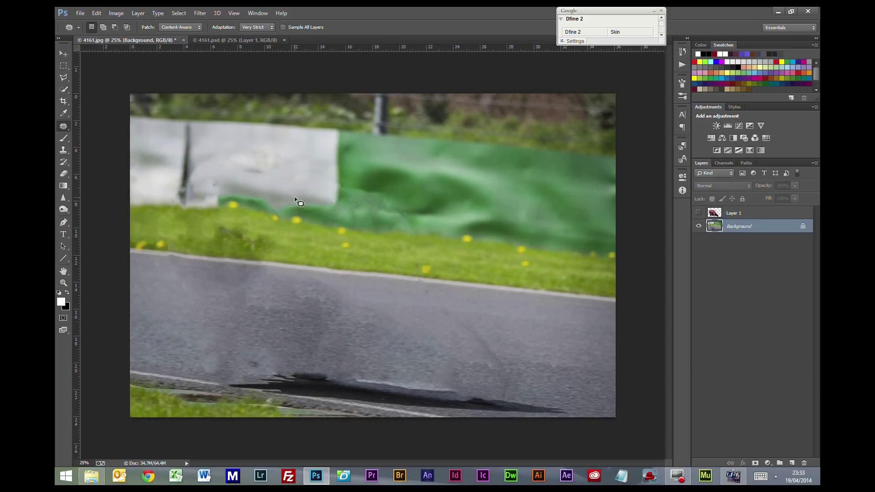
click(739, 226)
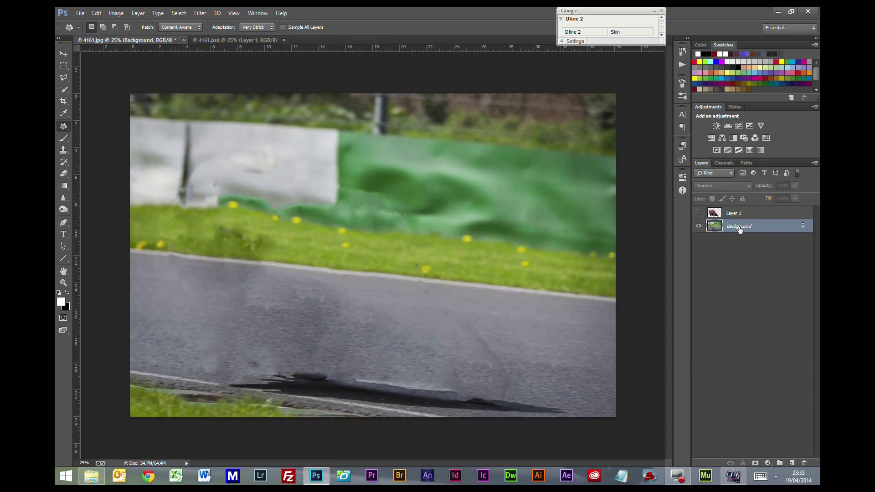
Duplicate the cleaned background and apply a 656-pixel horizontal Motion Blur to it
right_click(739, 226)
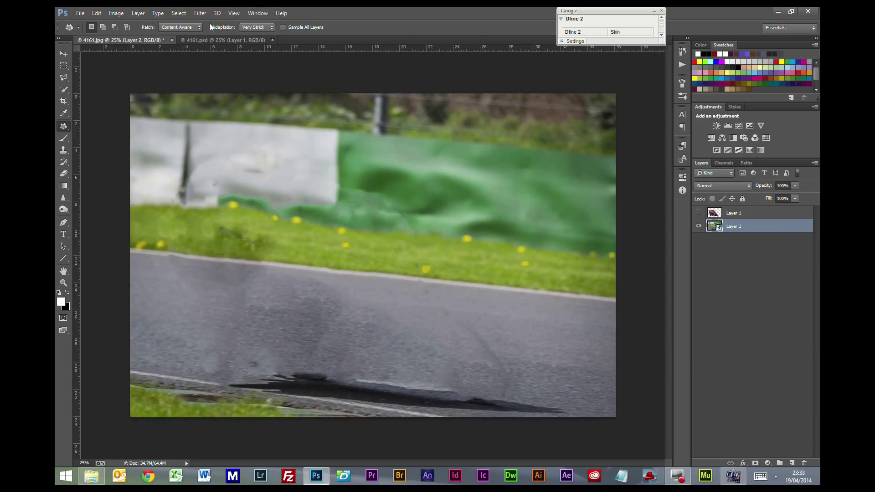
click(200, 13)
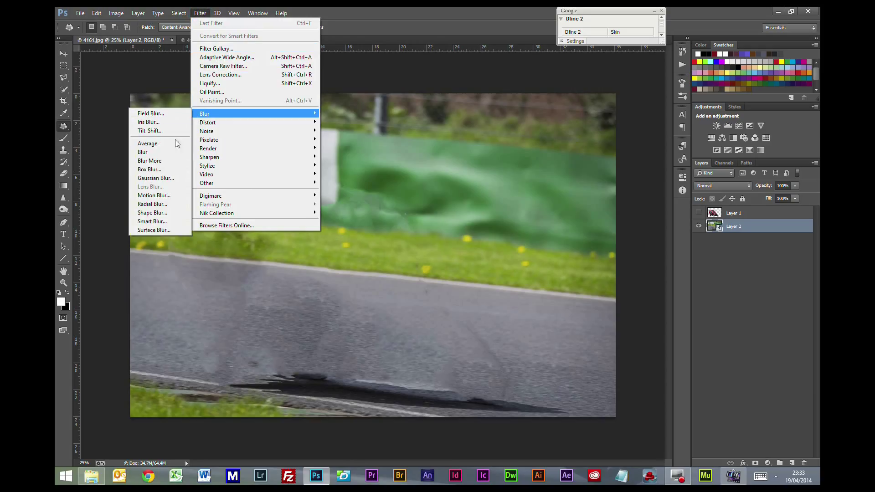
click(154, 195)
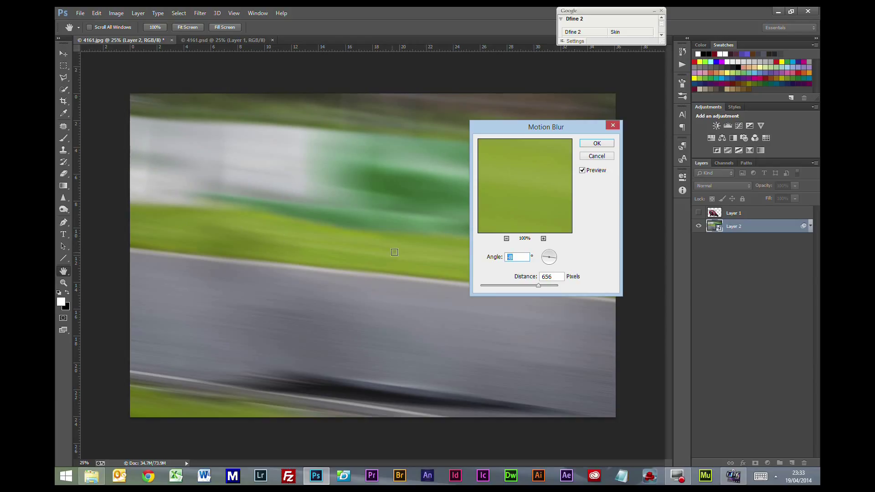
mouse_move(314, 213)
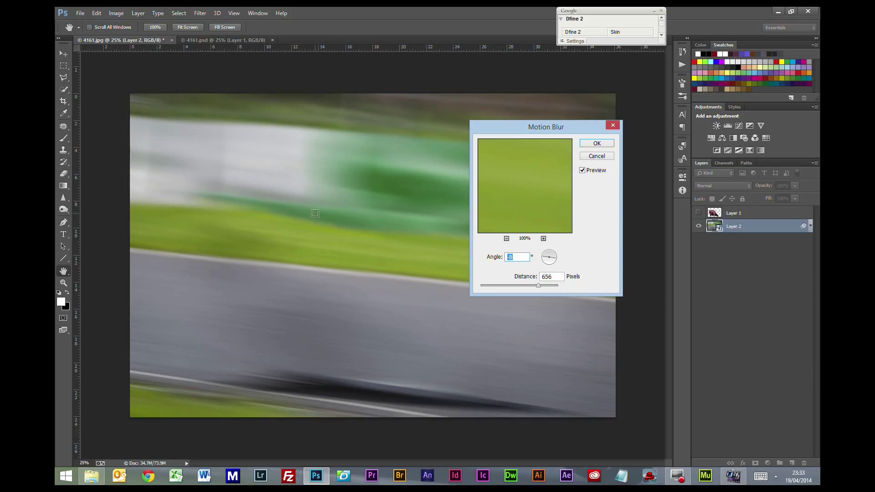
mouse_move(258, 224)
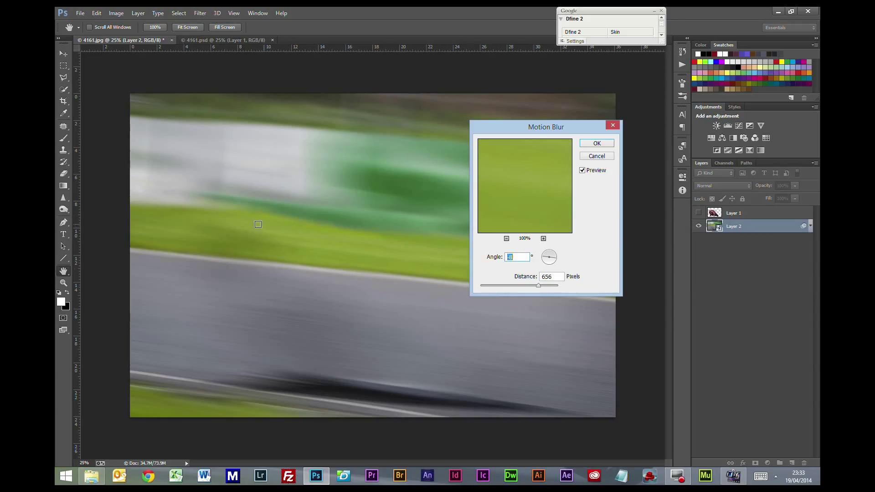
mouse_move(165, 208)
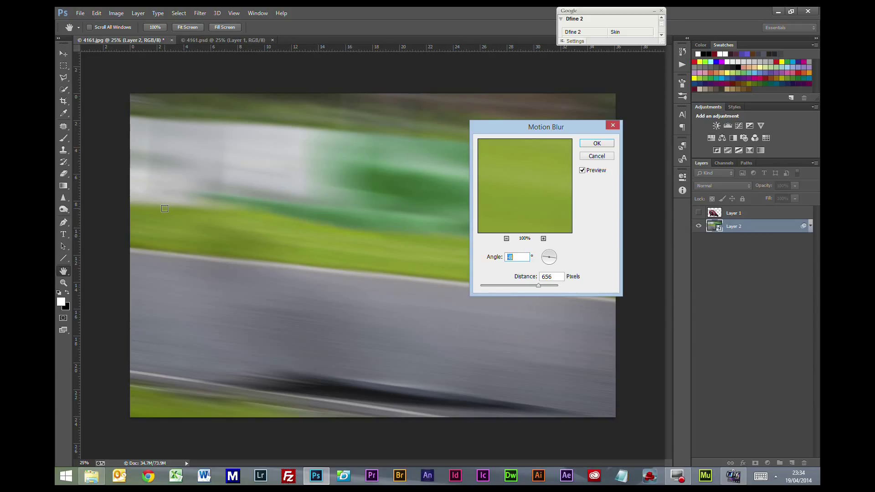
mouse_move(572, 289)
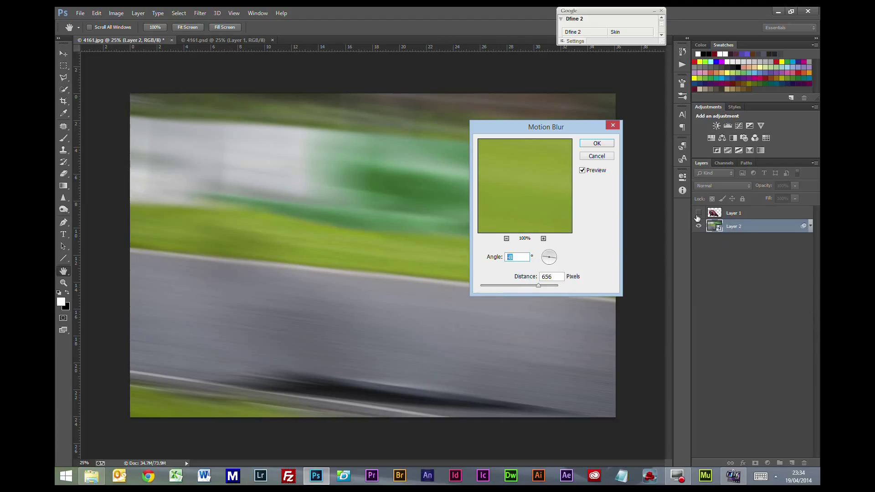
click(698, 212)
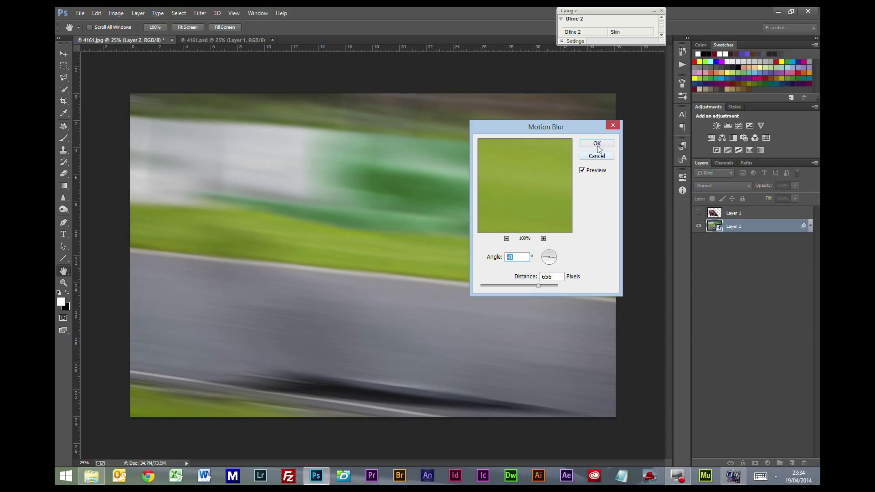
click(596, 143)
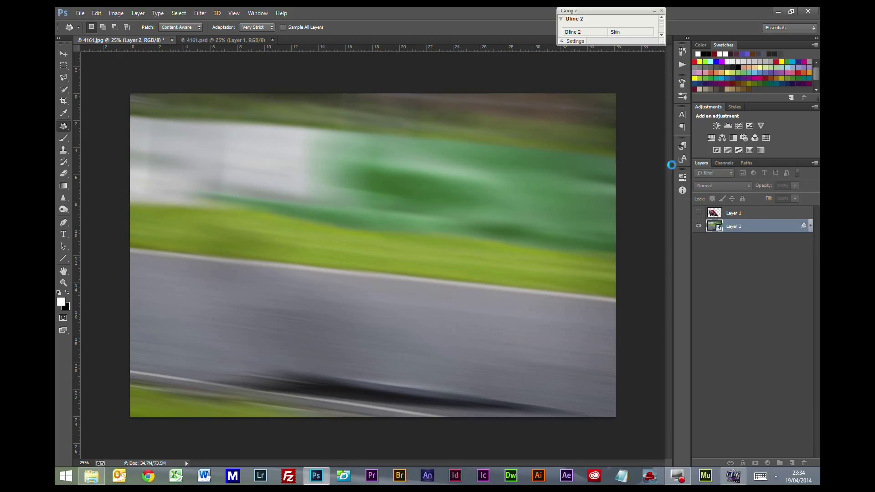
Make Layer 1 visible so the sharp rider and bike sit over the blurred track
click(699, 212)
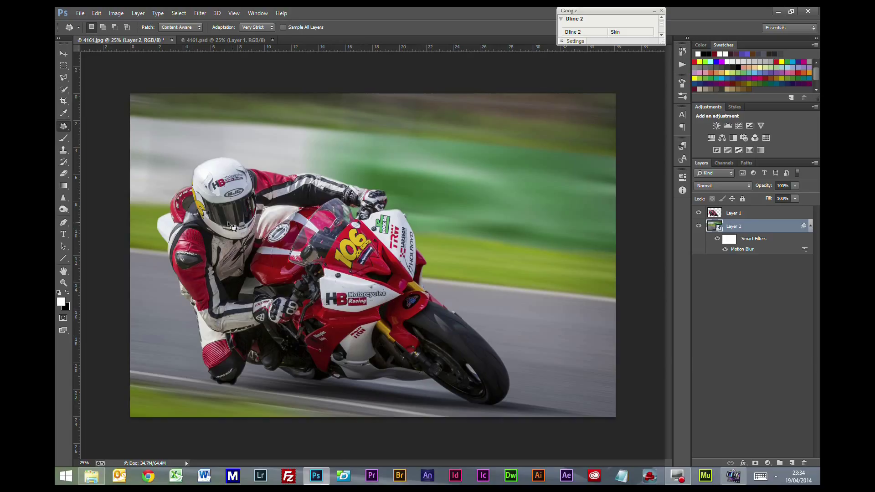
mouse_move(256, 266)
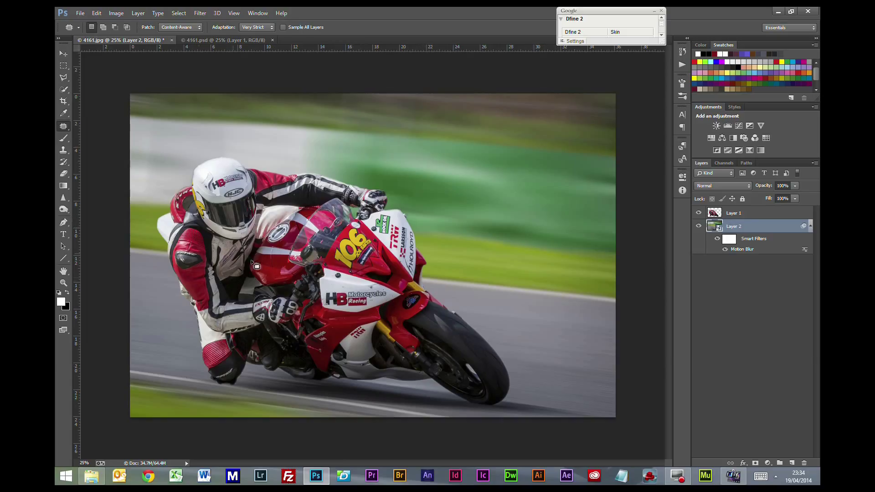
mouse_move(582, 281)
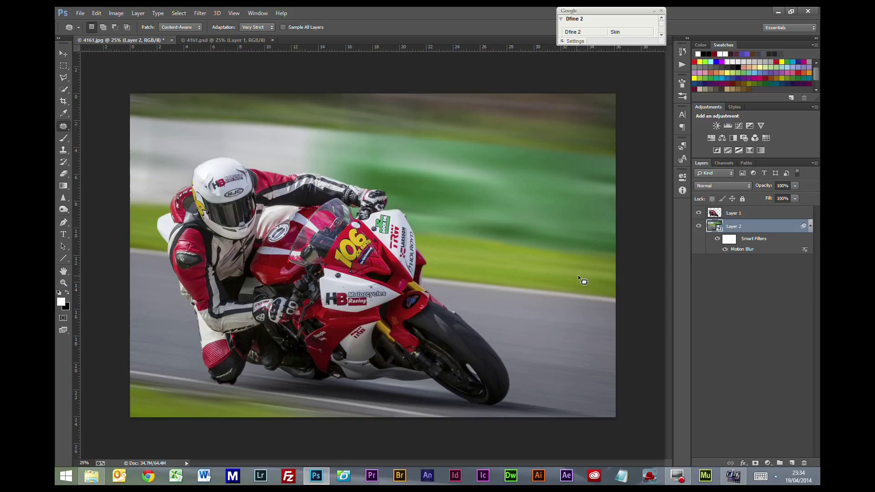
mouse_move(747, 306)
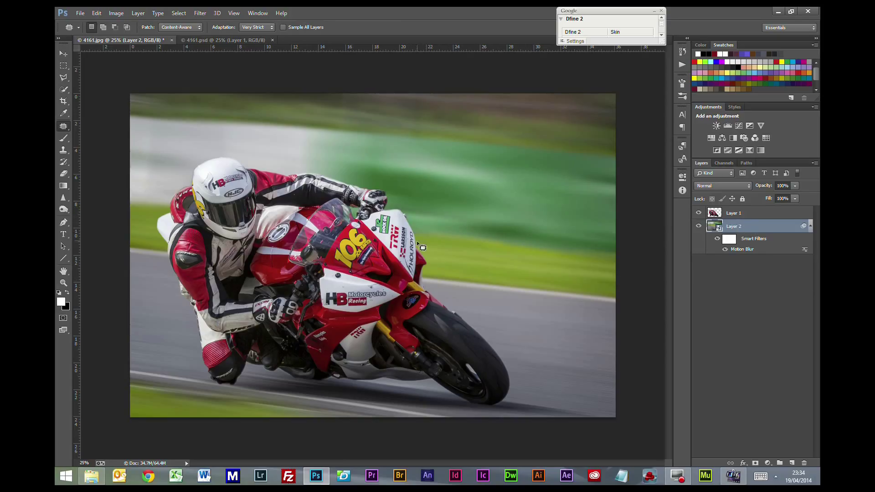
mouse_move(662, 276)
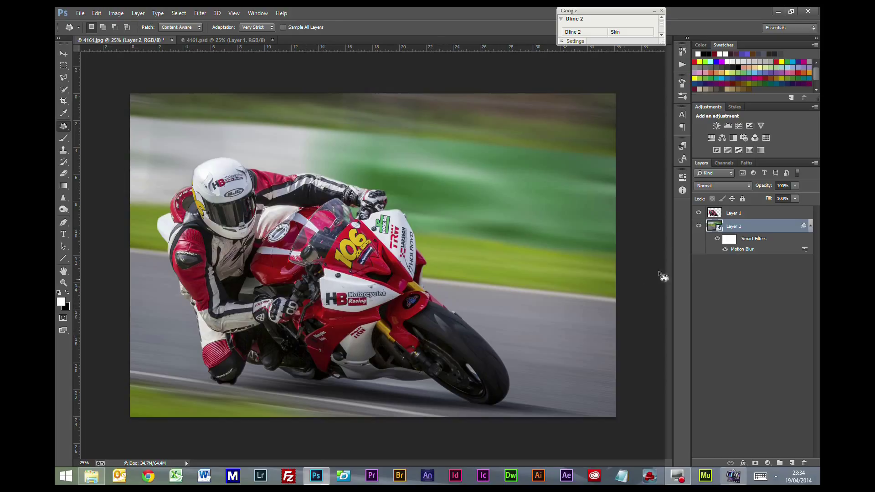
click(733, 212)
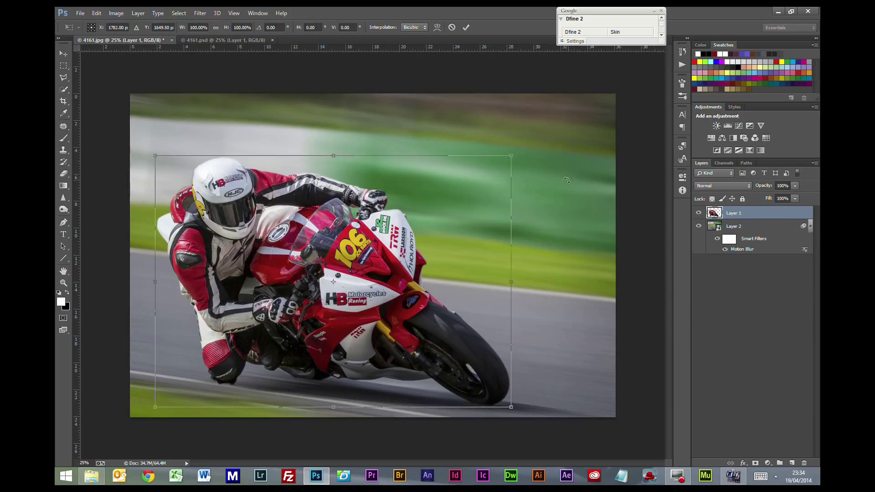
mouse_move(510, 155)
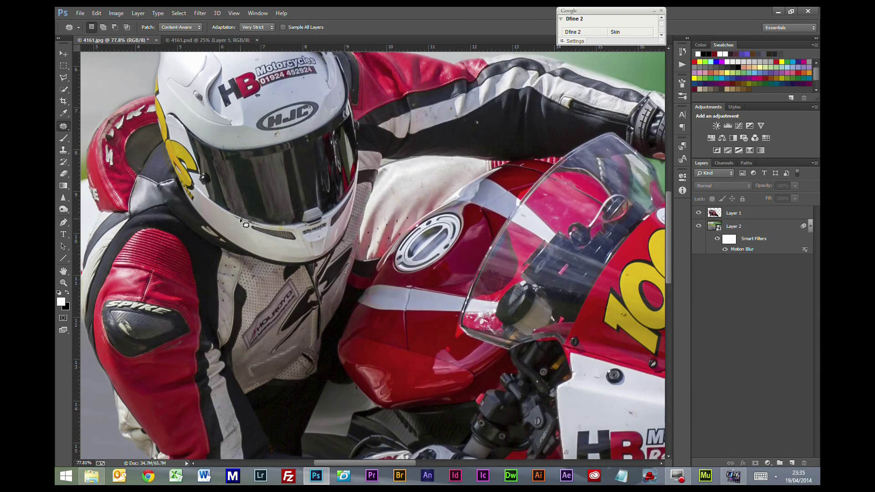
mouse_move(203, 276)
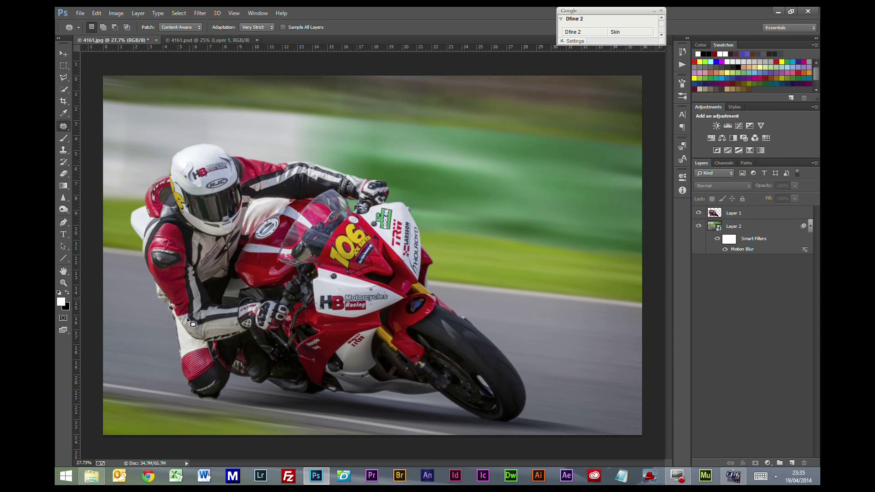
mouse_move(166, 412)
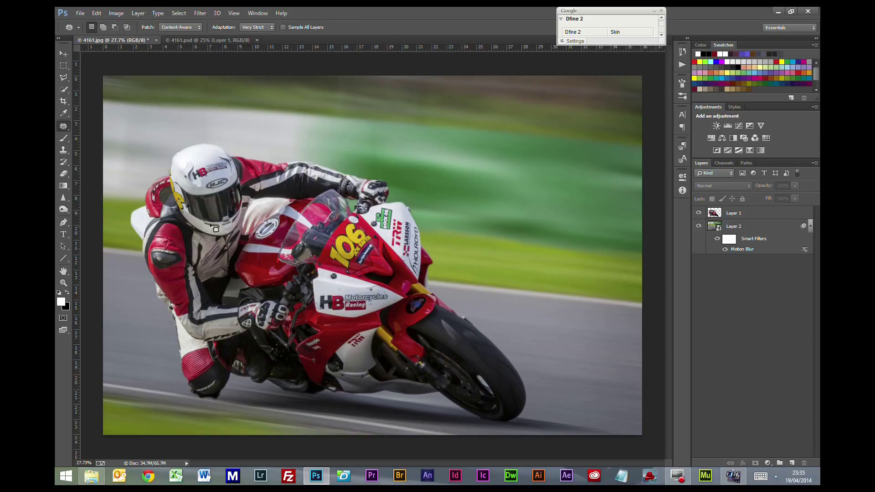
mouse_move(230, 189)
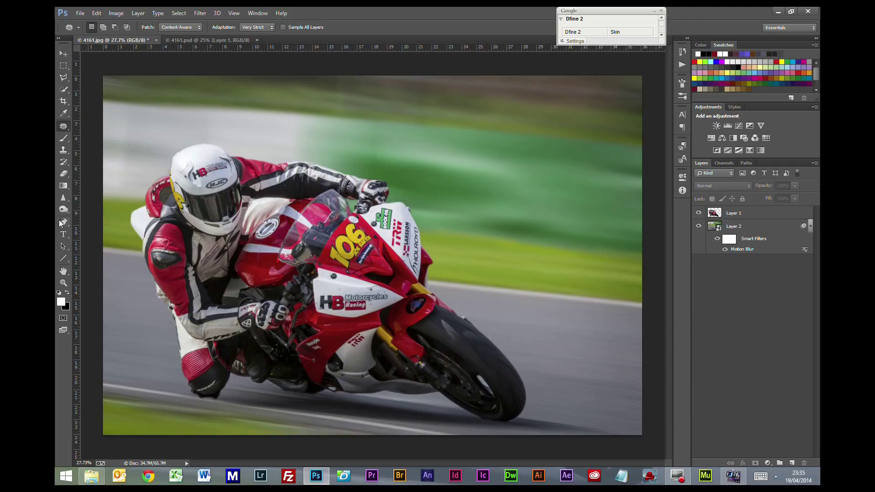
Start a rectangular selection on a new layer for the green-to-grey gradient patch
click(63, 63)
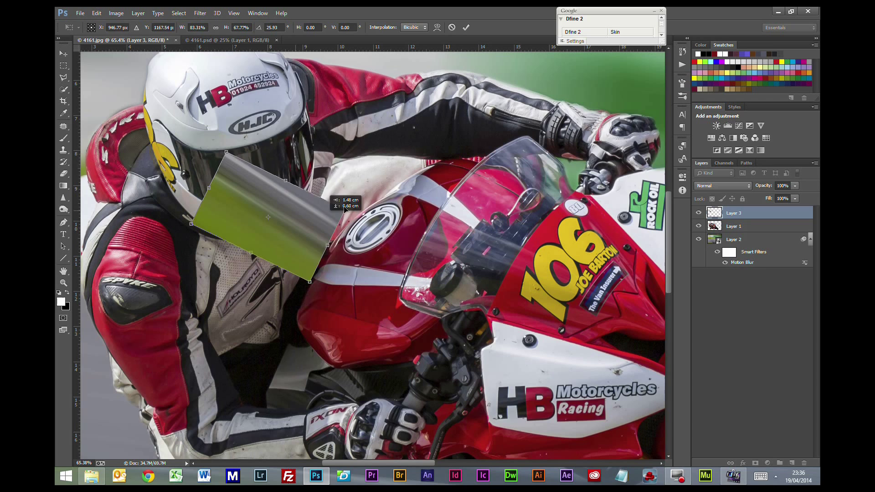
Rotate the gradient patch onto the visor and set its layer blend mode to Soft Light
drag(268, 218, 233, 162)
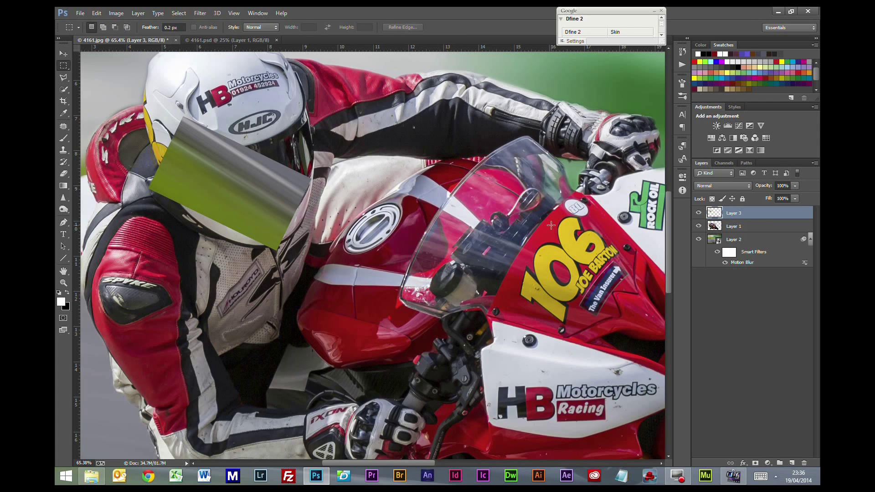
click(723, 185)
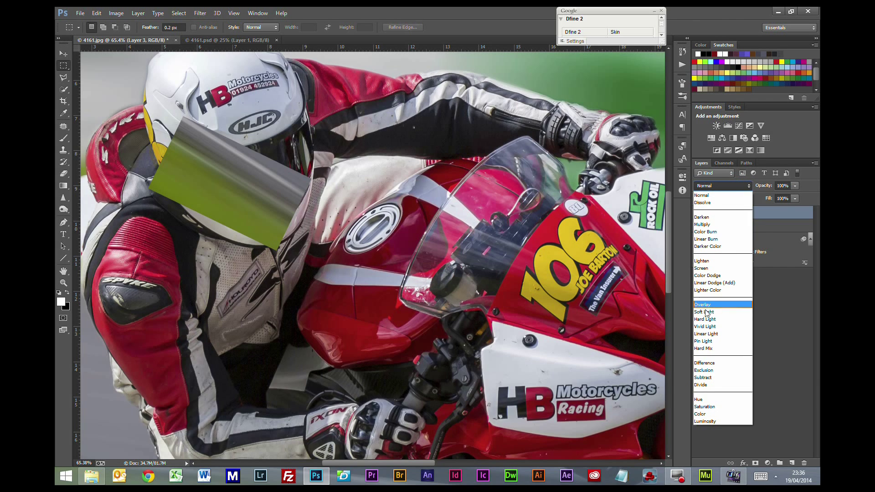
click(703, 311)
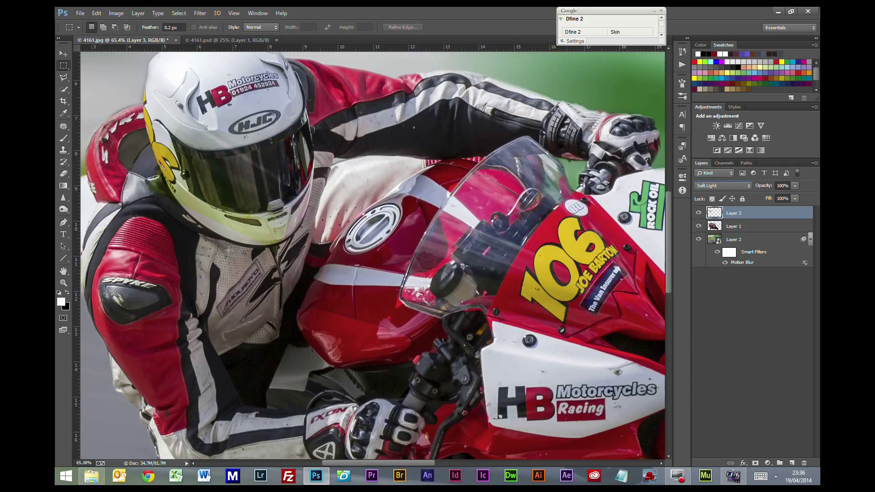
mouse_move(220, 196)
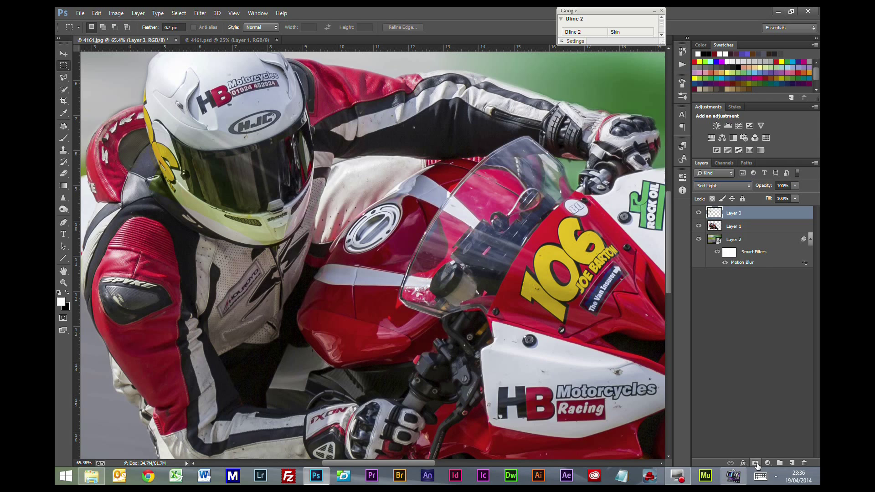
Add a layer mask to Layer 3 and take the black Brush to paint out the chin spill
click(755, 463)
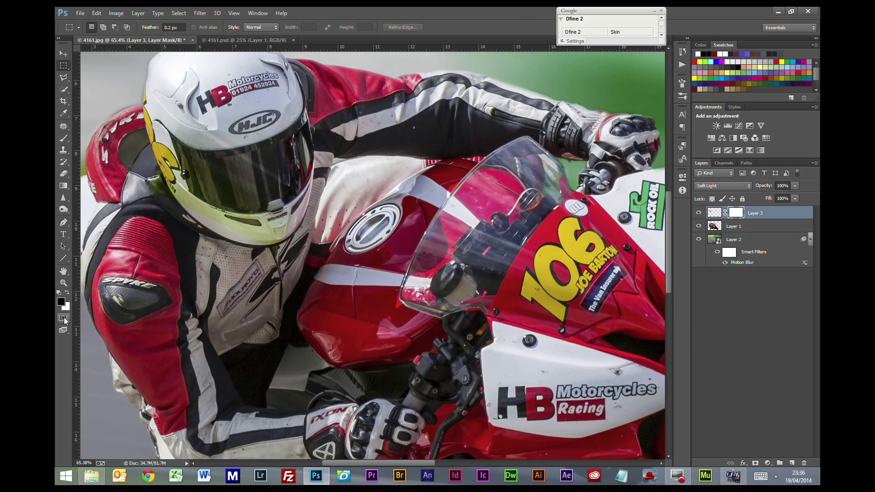
click(64, 138)
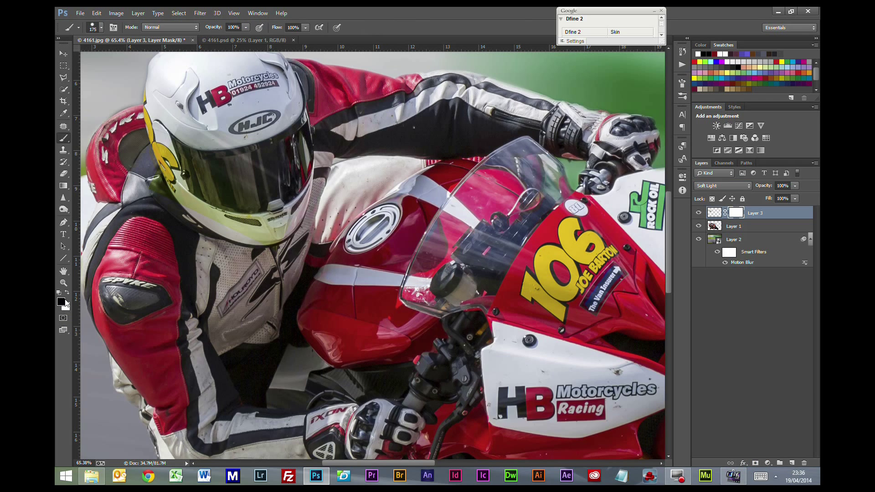
mouse_move(59, 302)
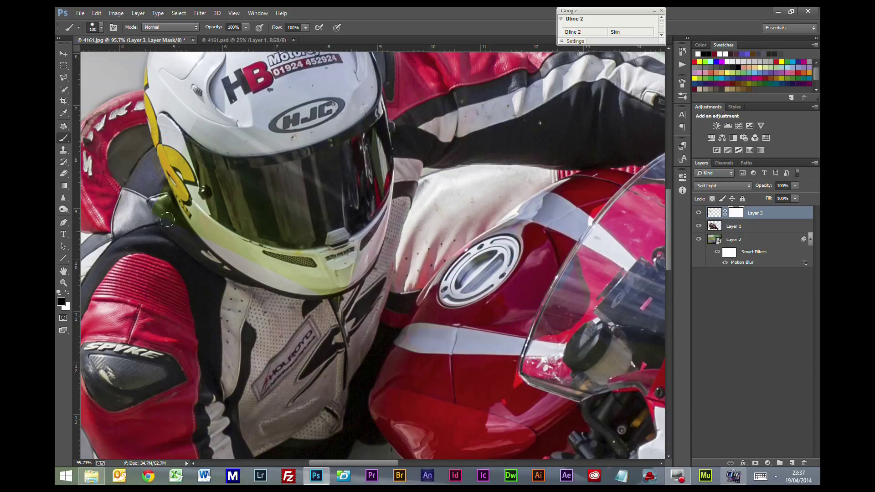
mouse_move(177, 216)
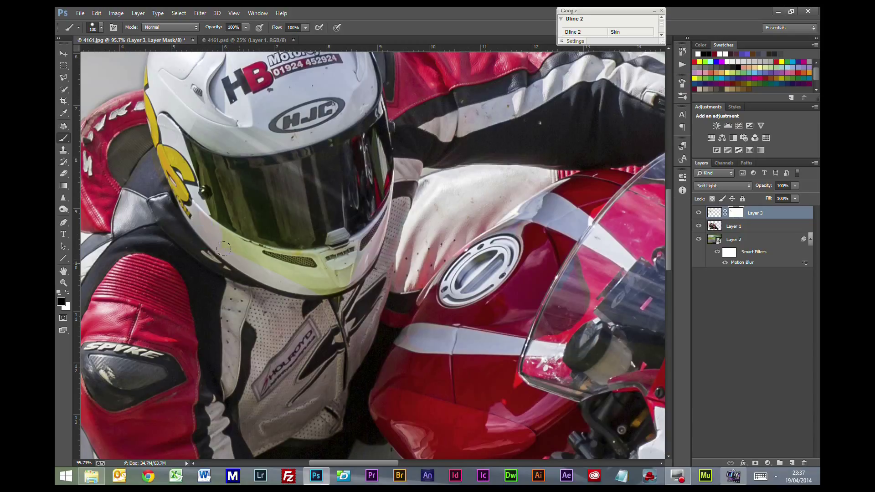
mouse_move(216, 241)
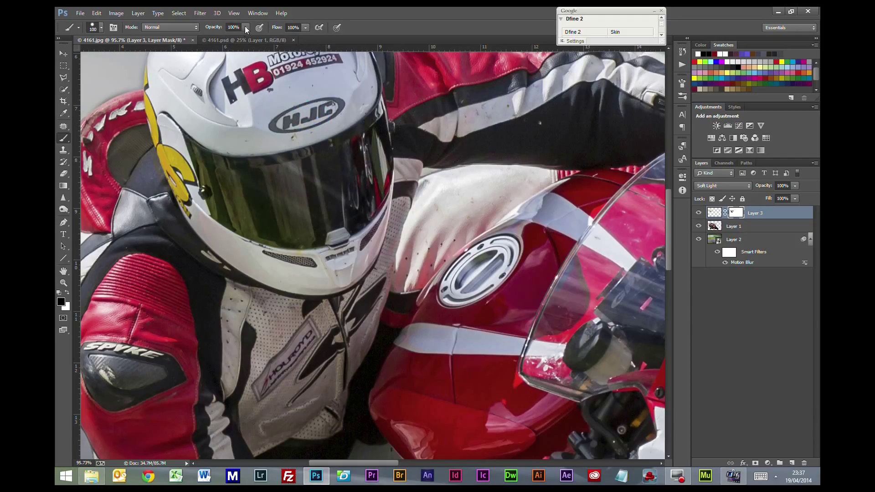
Lower the brush opacity and paint the reflection off the helmet chin on the mask
click(245, 27)
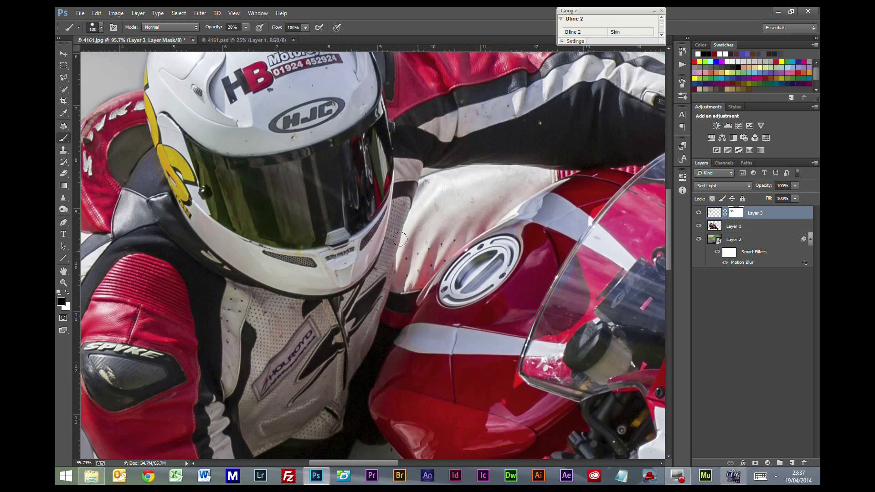
click(304, 153)
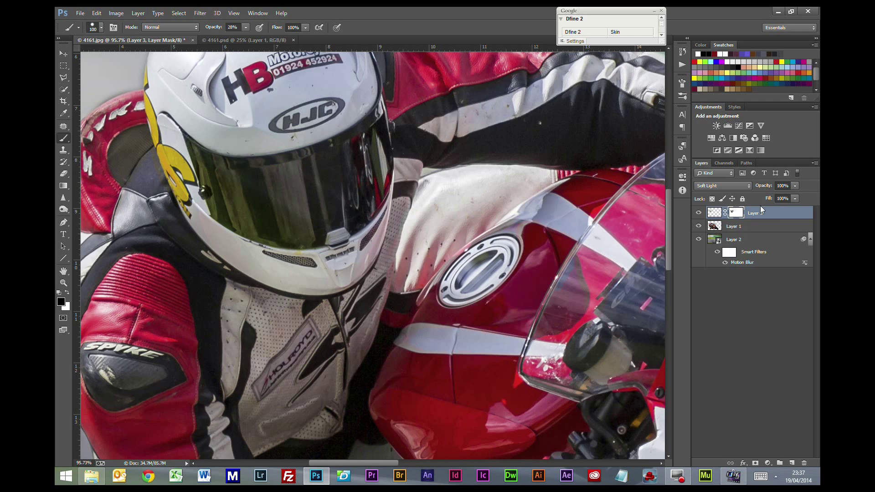
click(737, 213)
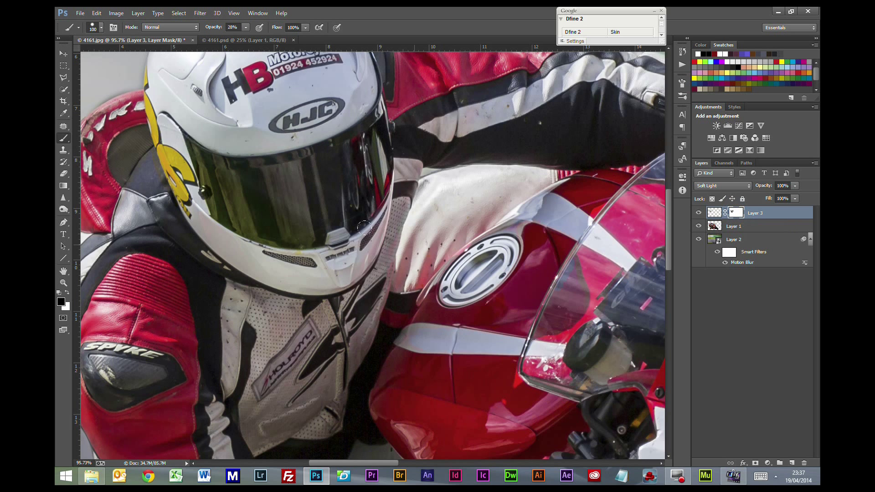
mouse_move(358, 334)
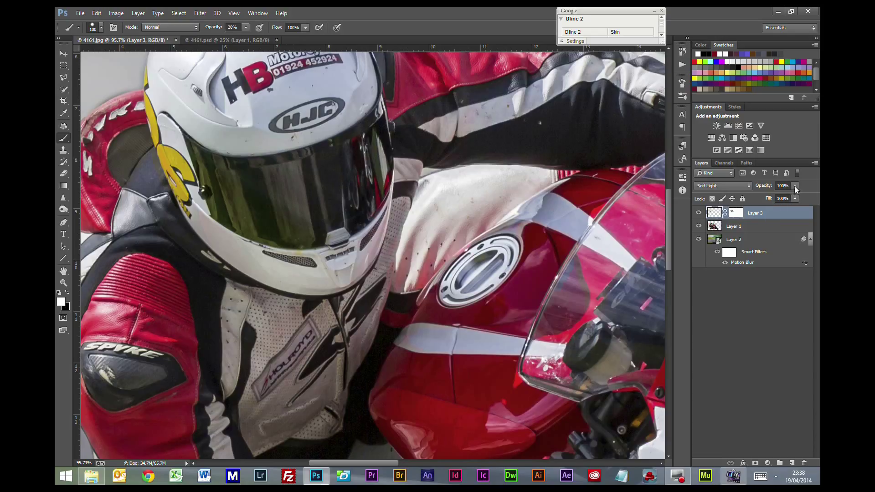
Set the Layer 3 reflection layer opacity to 65%
click(796, 186)
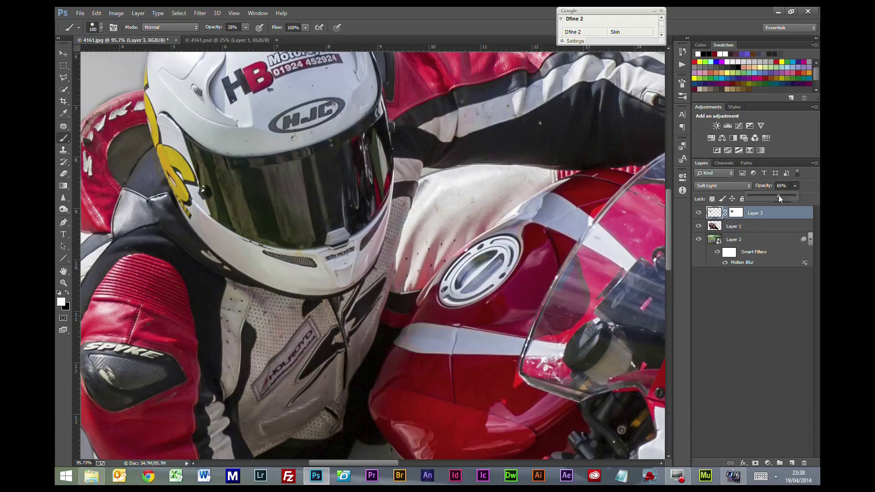
click(754, 212)
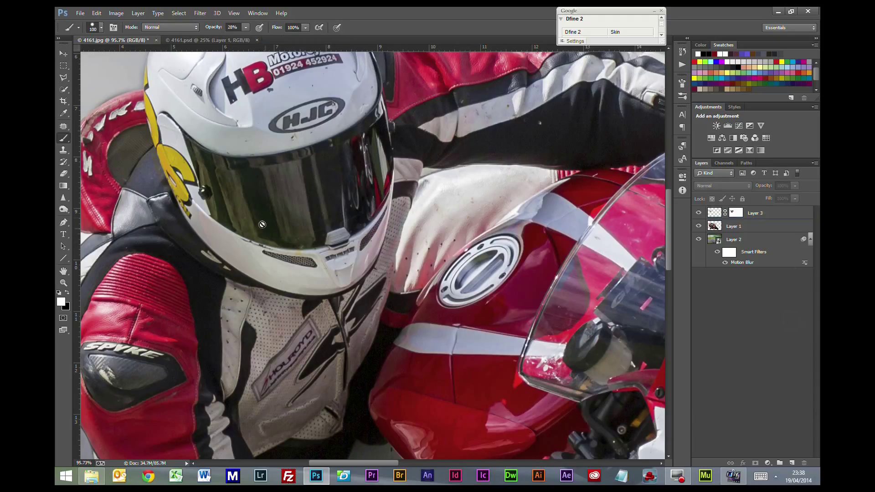
mouse_move(284, 220)
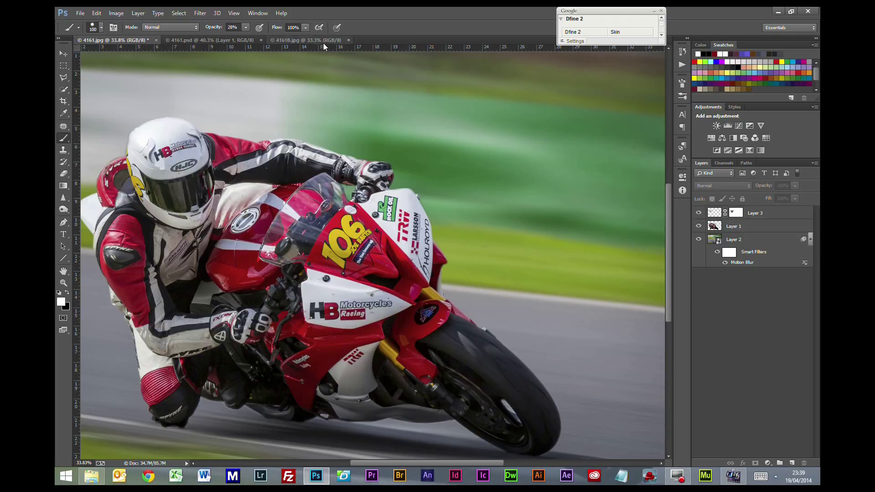
mouse_move(299, 43)
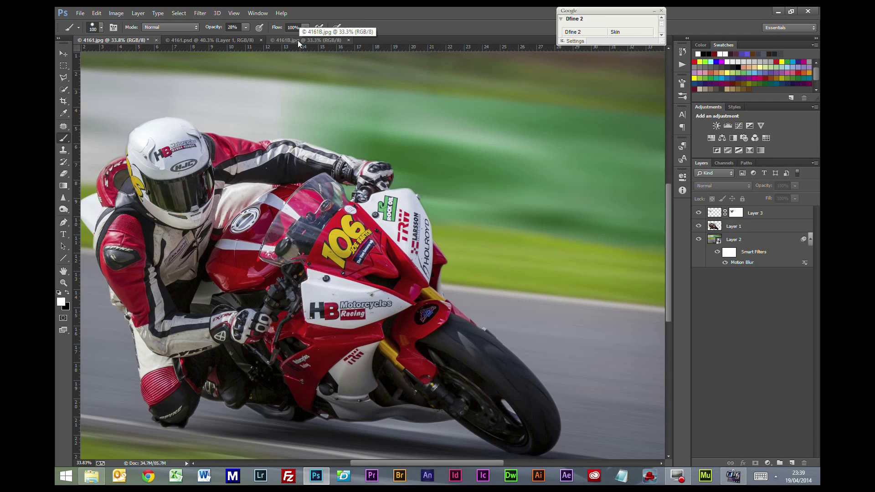
Flip between 4161.jpg and the finished 4161B.jpg to compare details, ending on 4161.jpg
click(307, 39)
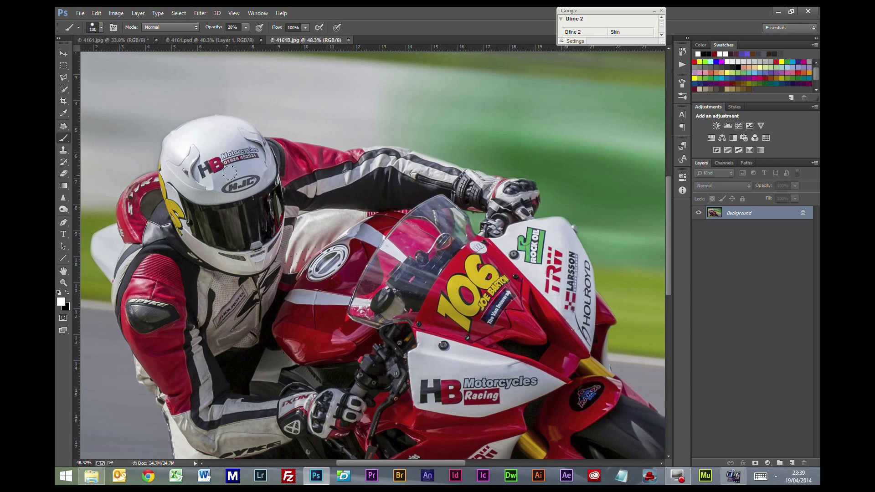
mouse_move(218, 239)
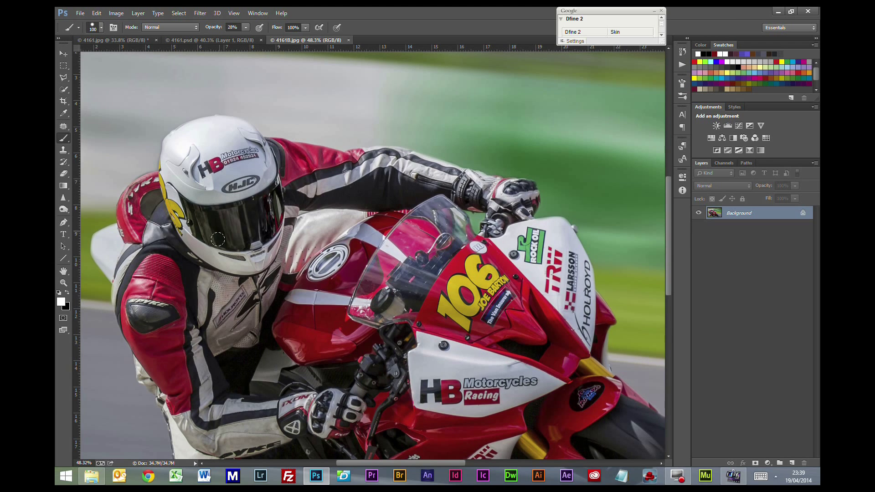
mouse_move(447, 382)
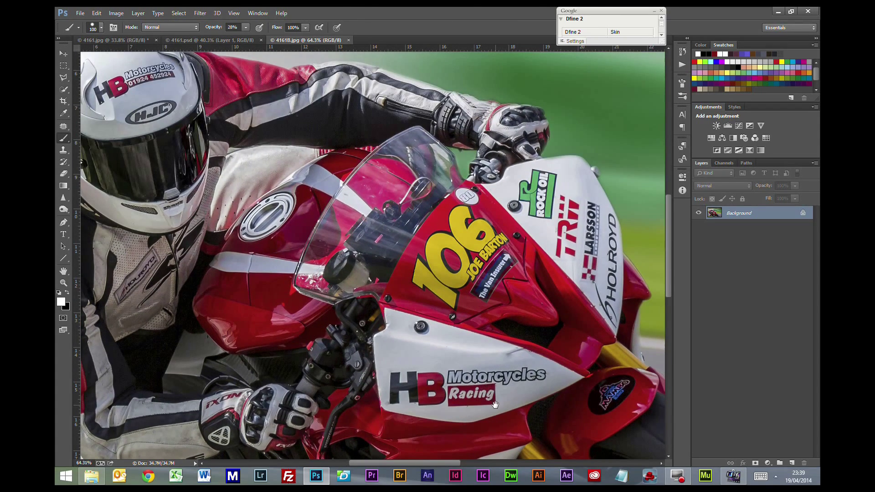
scroll(down, 3)
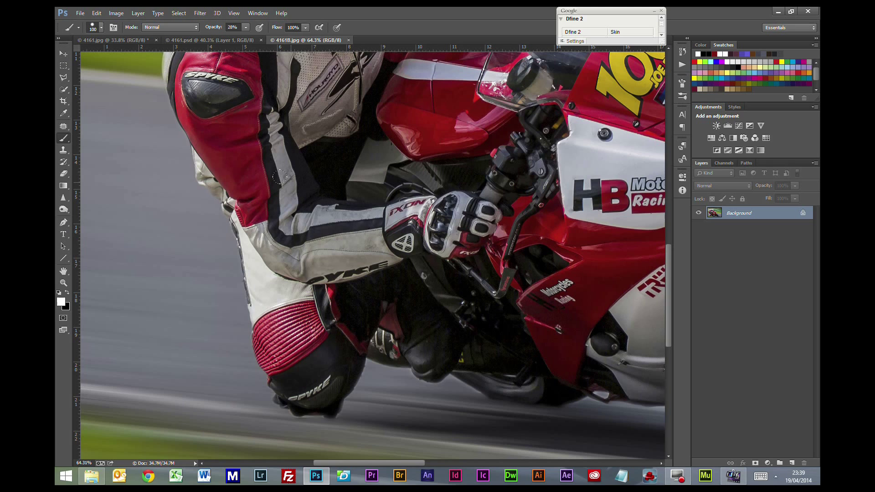
mouse_move(349, 319)
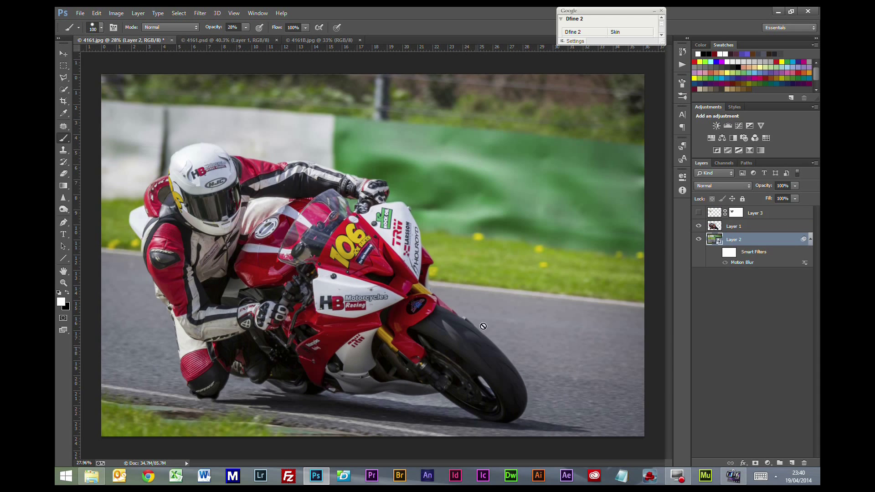
click(321, 39)
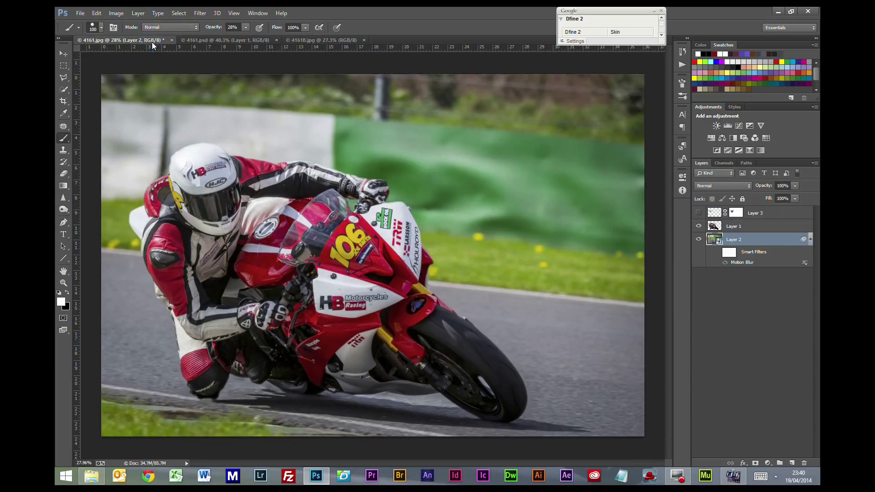
click(320, 40)
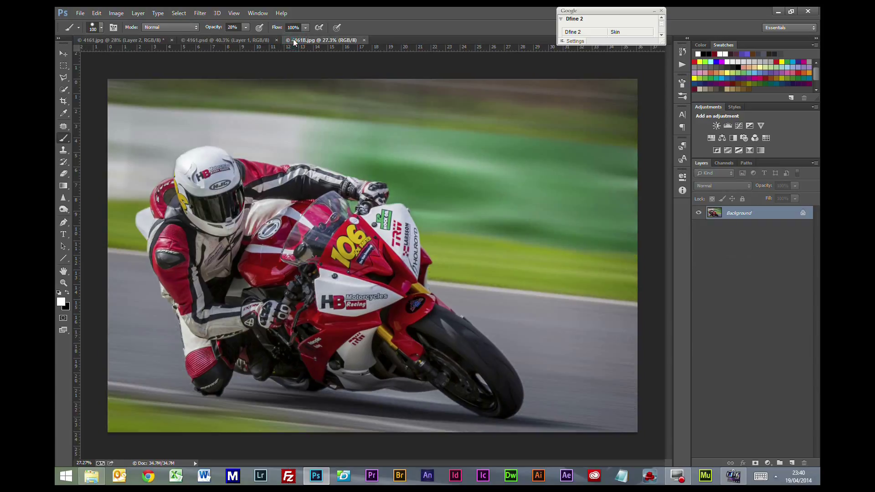
mouse_move(316, 102)
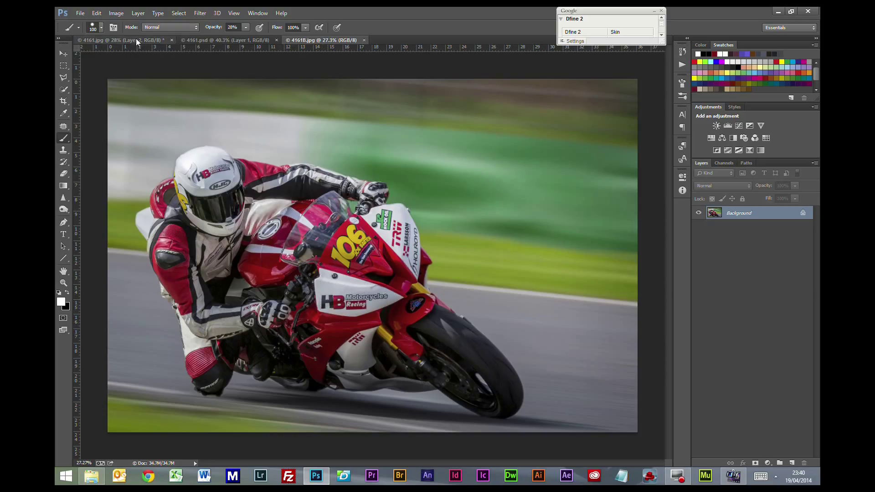
click(100, 39)
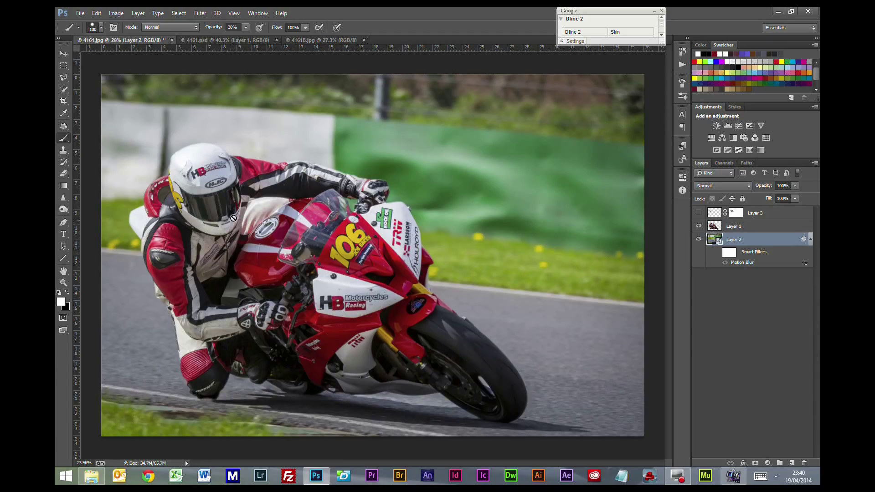
click(322, 39)
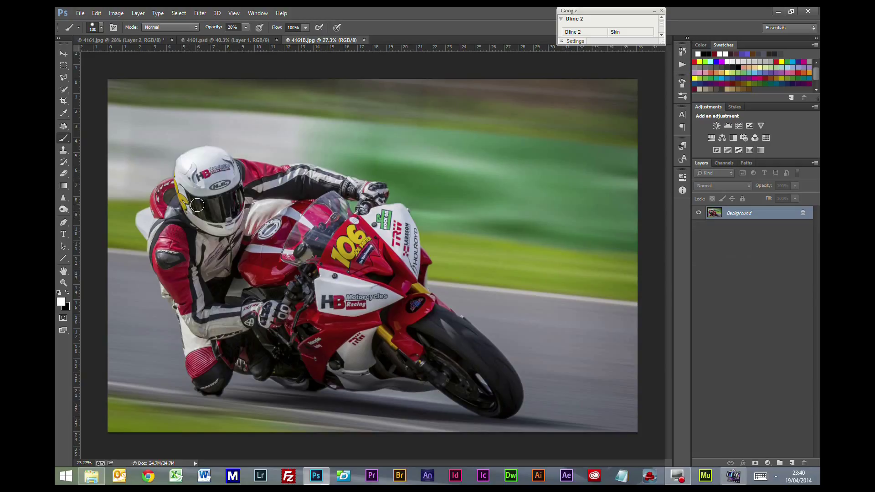
mouse_move(198, 429)
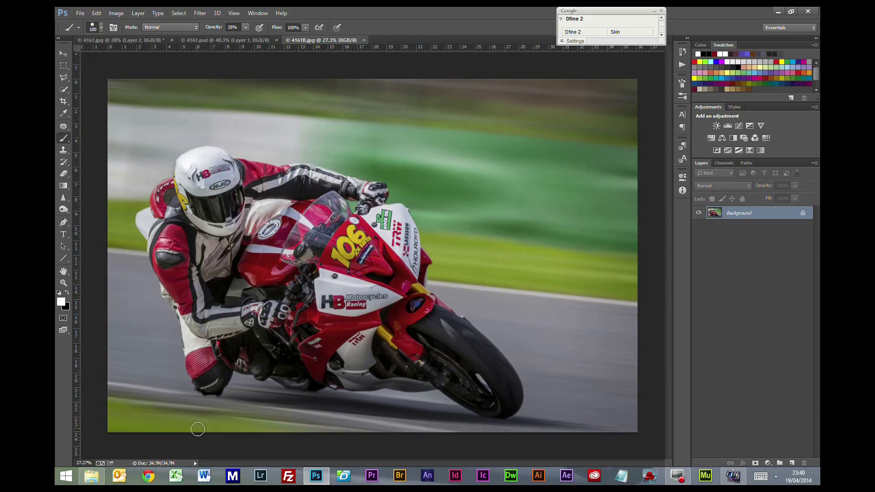
mouse_move(184, 208)
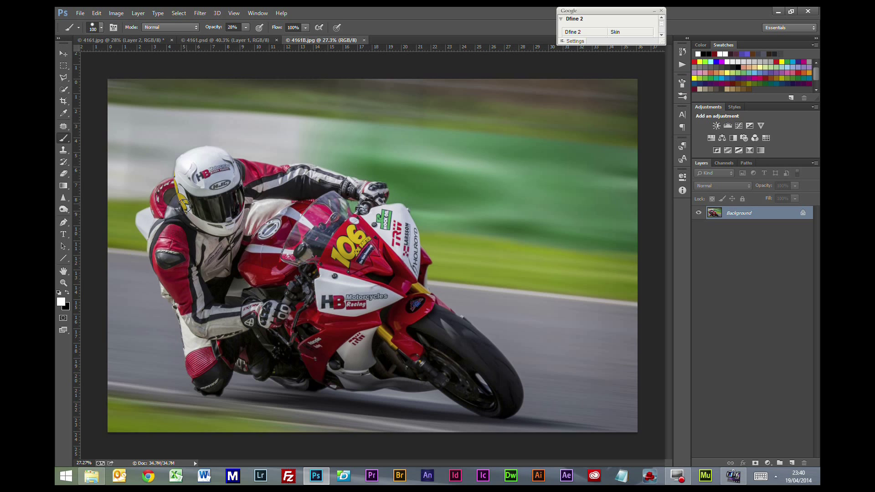
mouse_move(533, 340)
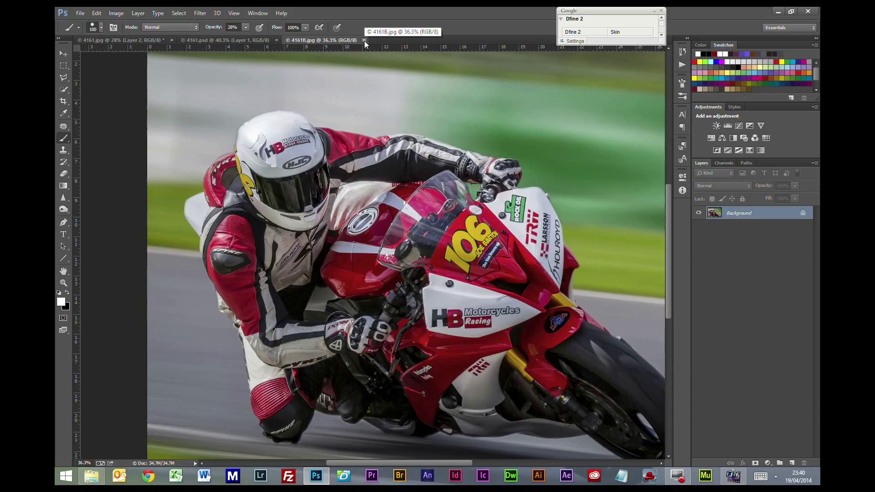
mouse_move(155, 49)
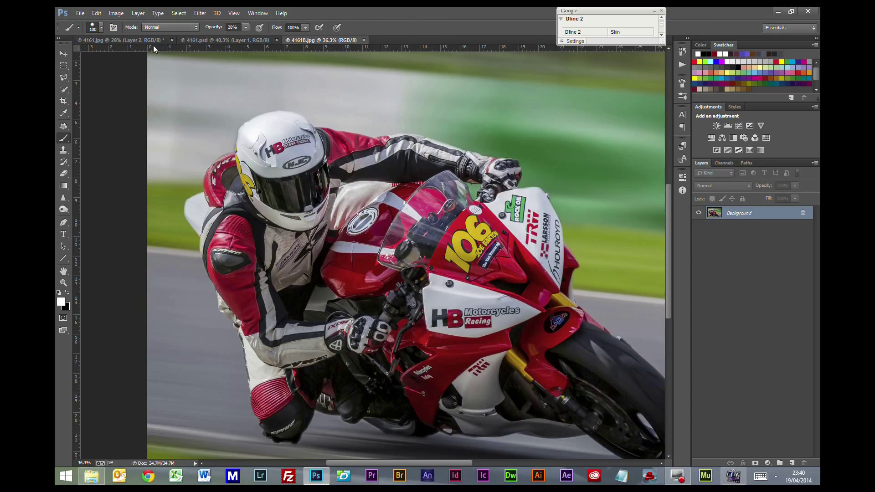
click(111, 39)
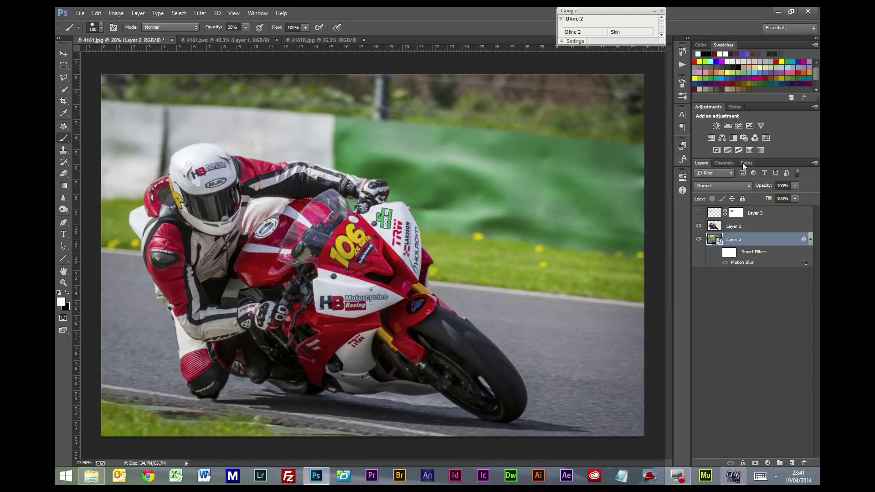
Show the saved rider-and-bike Work Path from the Paths list
click(746, 163)
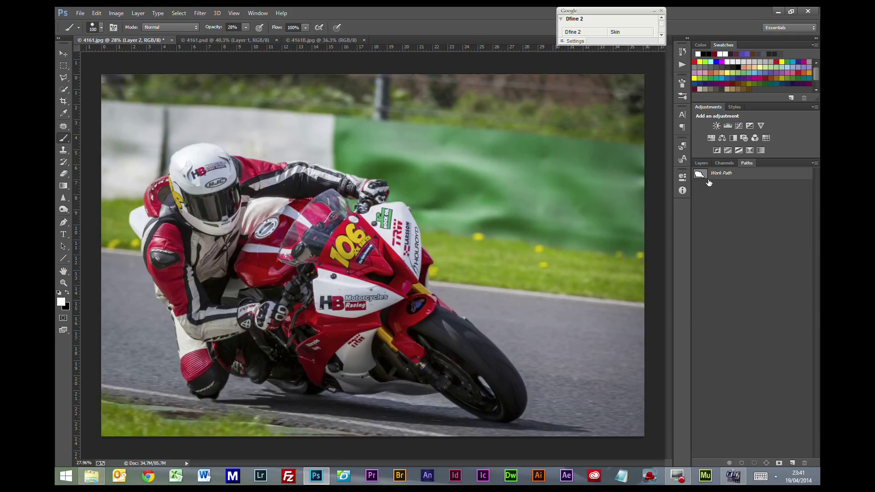
mouse_move(712, 177)
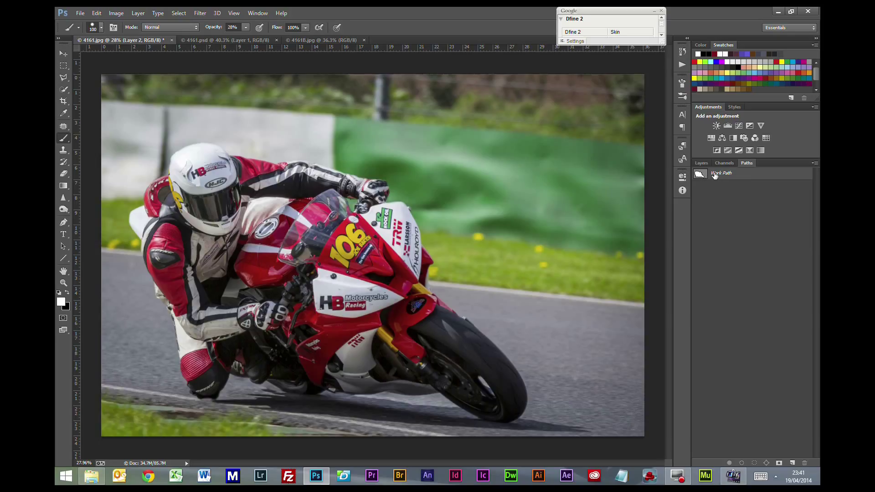
mouse_move(733, 180)
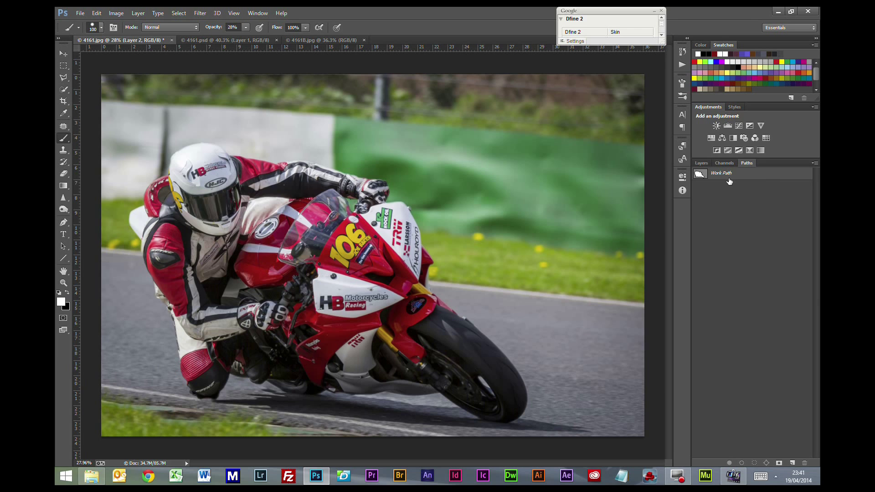
click(722, 173)
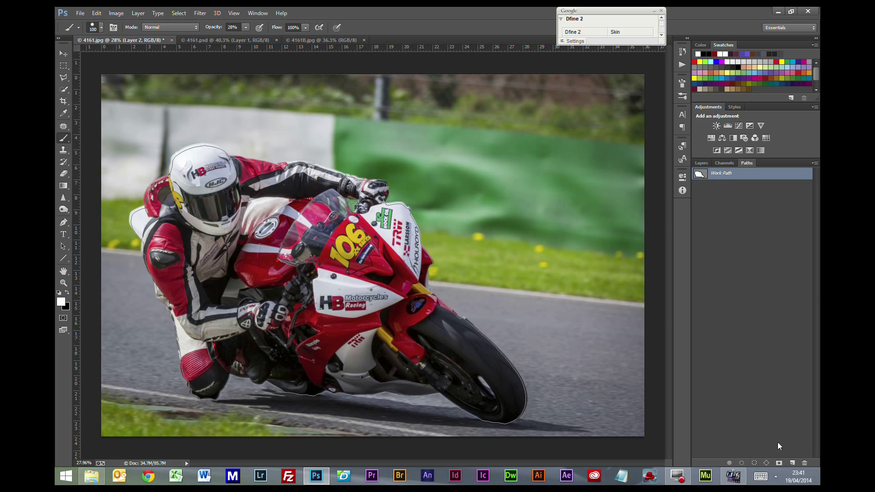
click(754, 463)
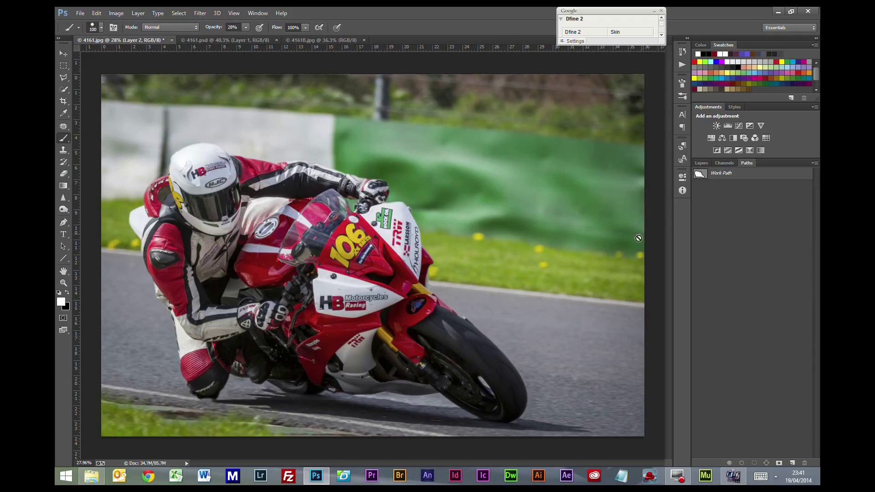
mouse_move(699, 194)
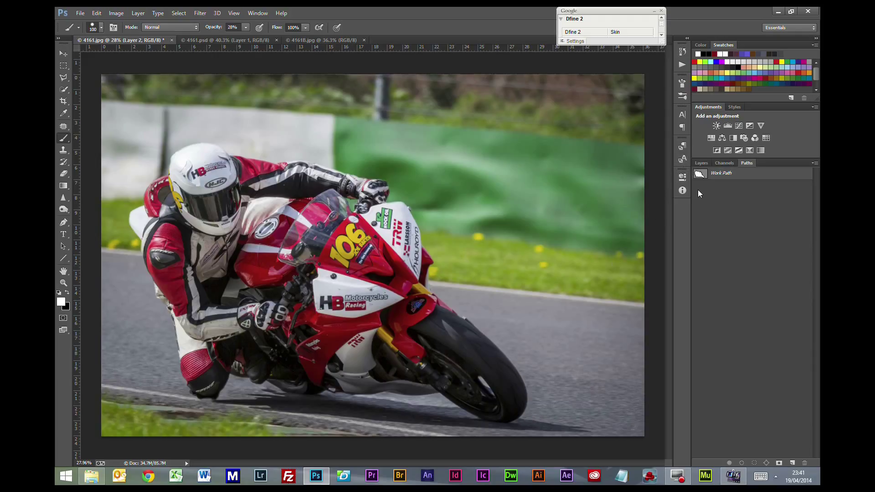
mouse_move(702, 317)
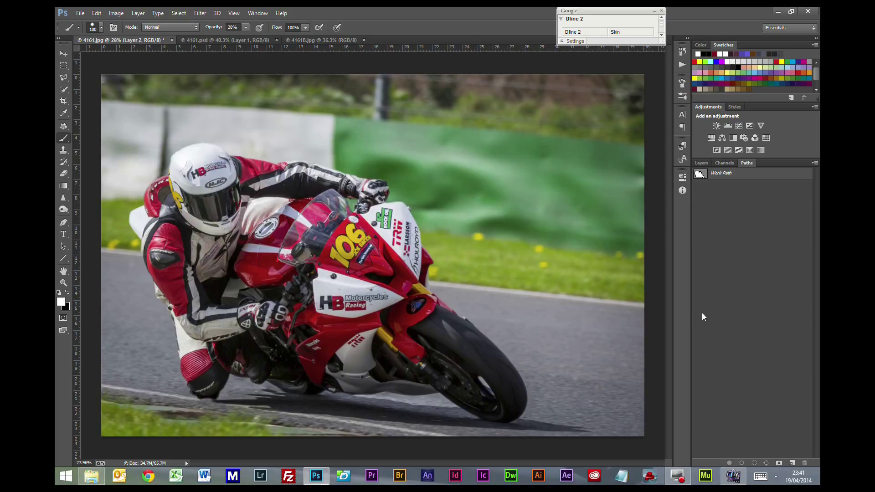
mouse_move(700, 320)
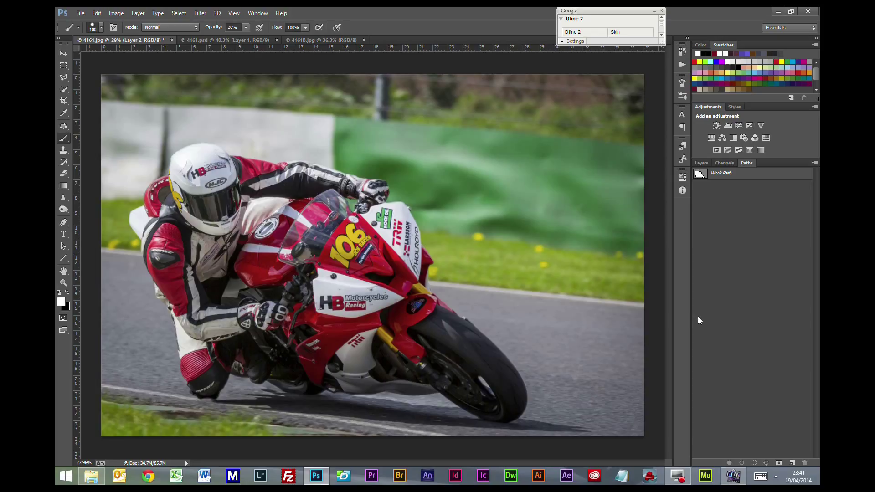